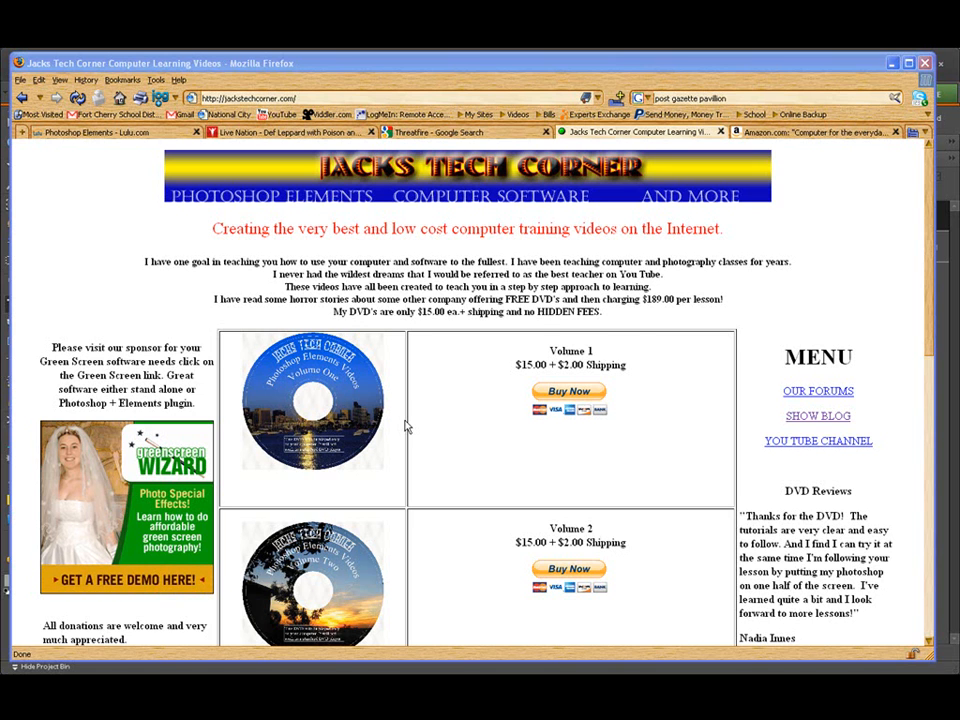
mouse_move(868, 227)
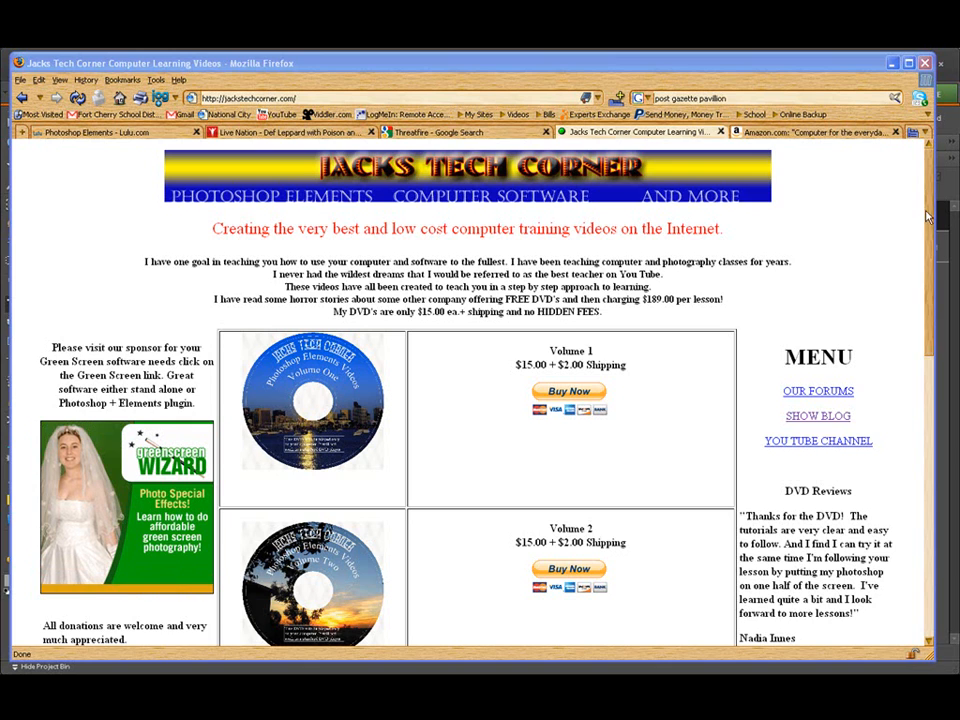
- Switch editing back and forth between the Background and Background copy layers, ending on Background
scroll(down, 3)
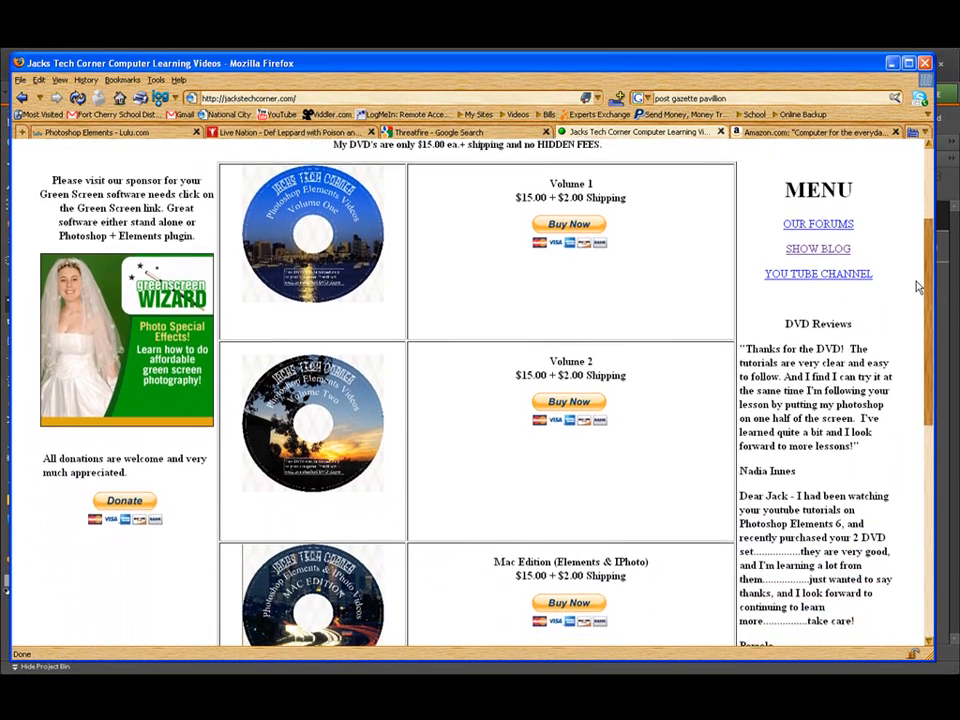
scroll(down, 3)
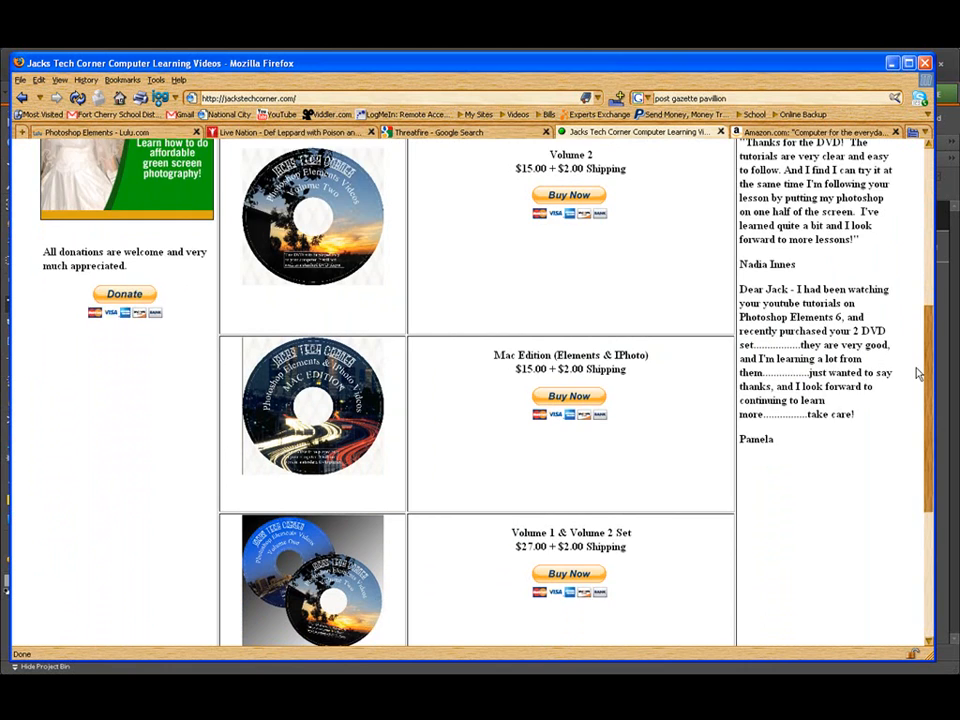
scroll(down, 3)
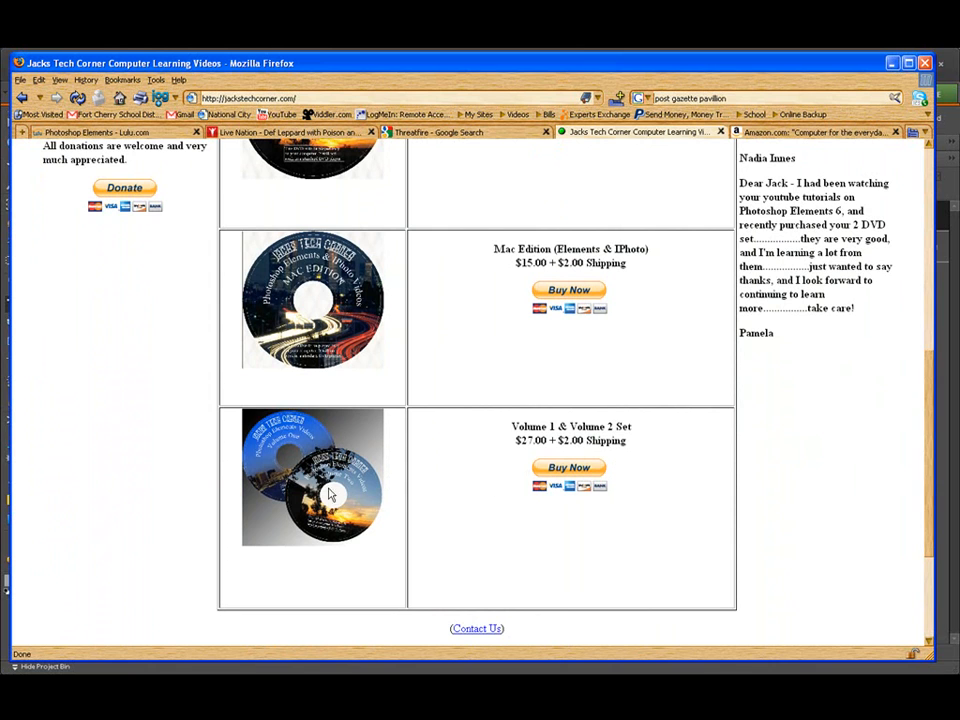
mouse_move(330, 305)
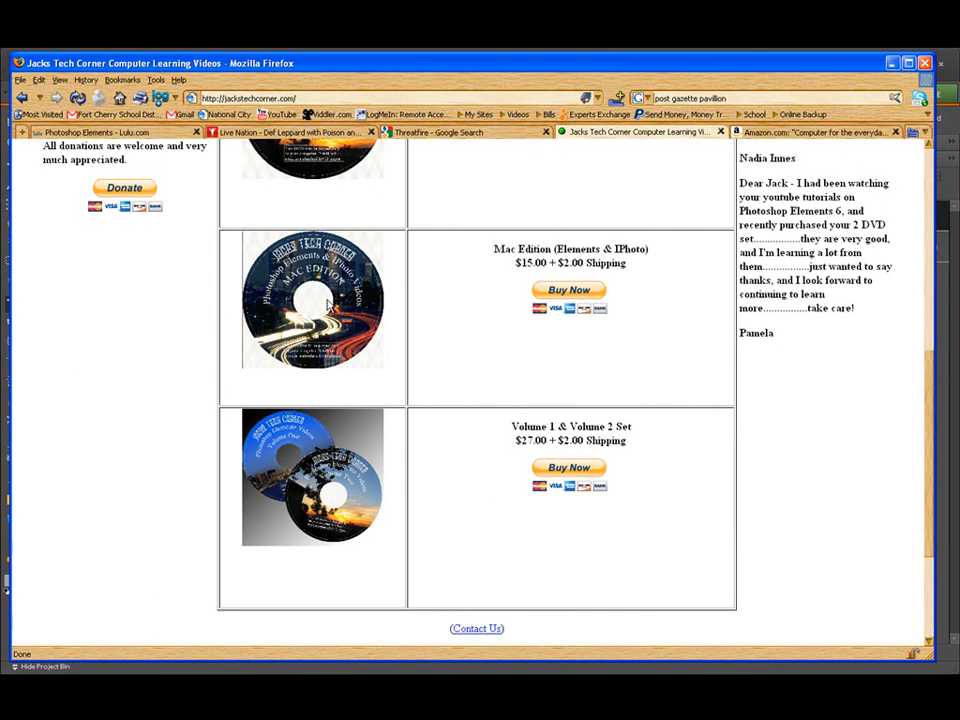
mouse_move(314, 305)
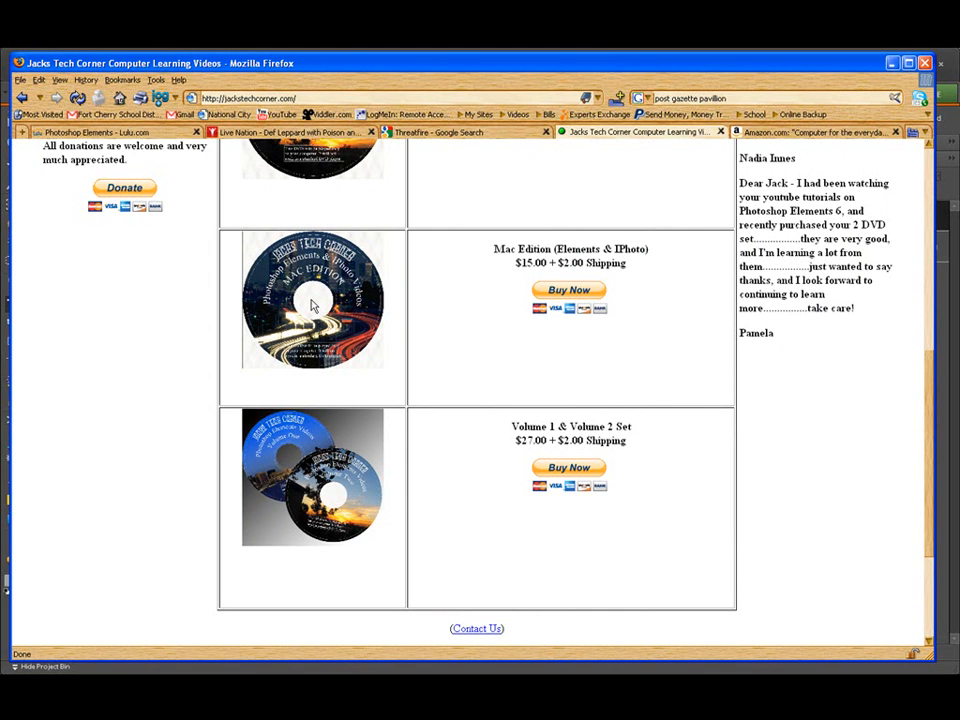
mouse_move(915, 430)
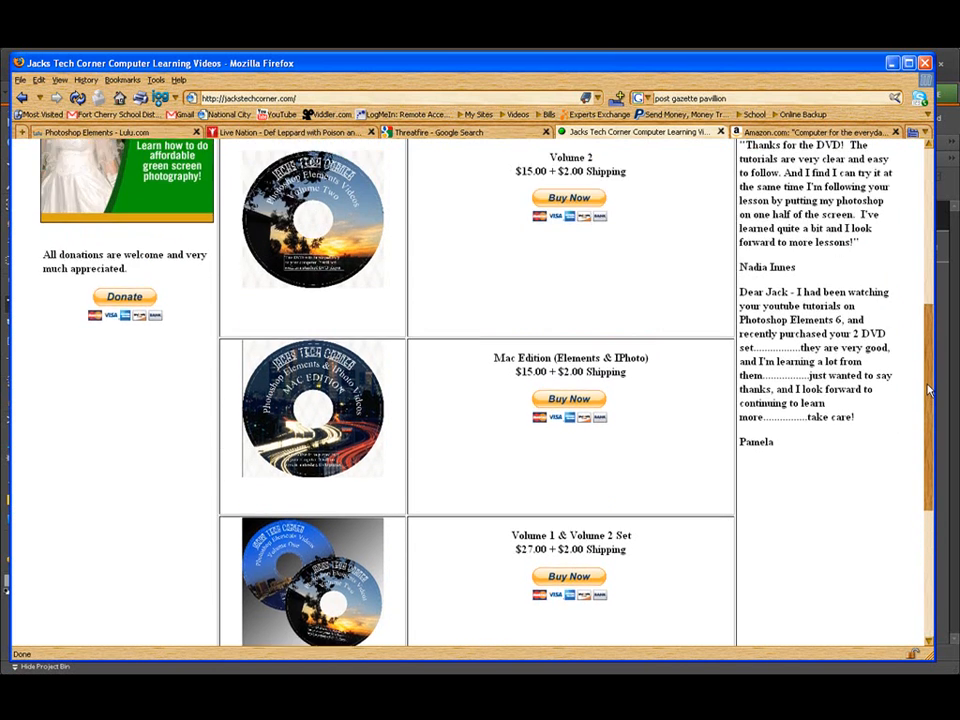
scroll(up, 3)
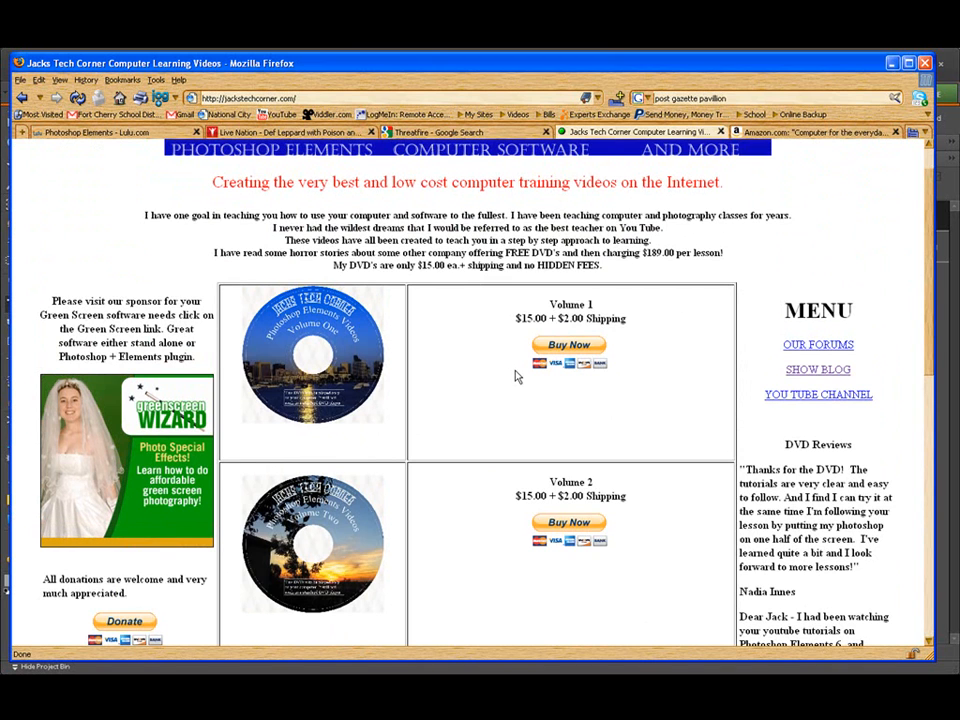
mouse_move(500, 411)
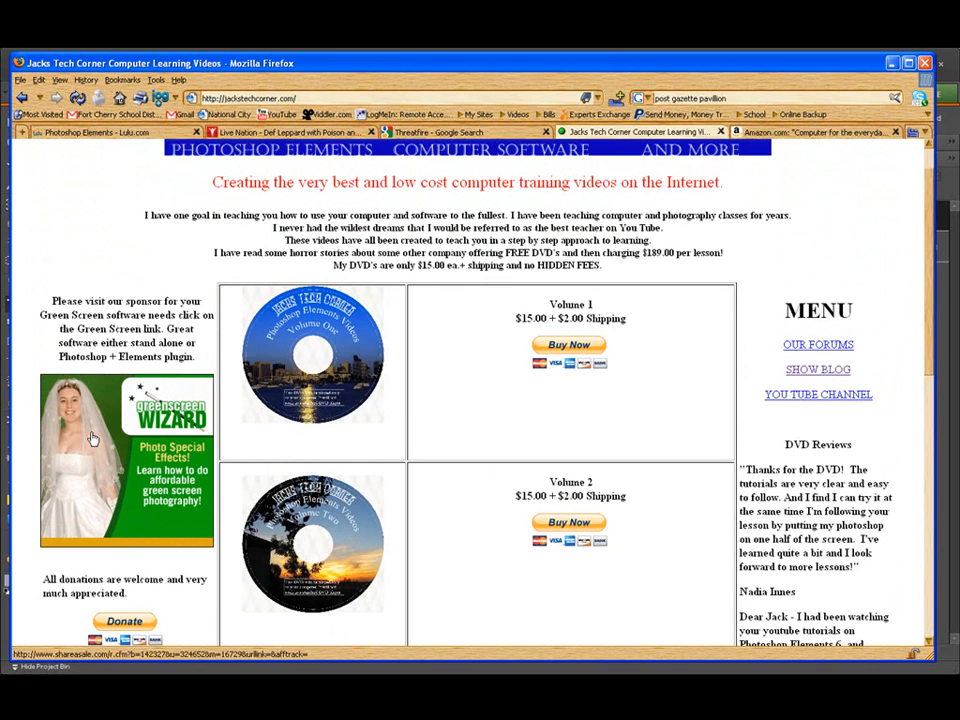
mouse_move(160, 178)
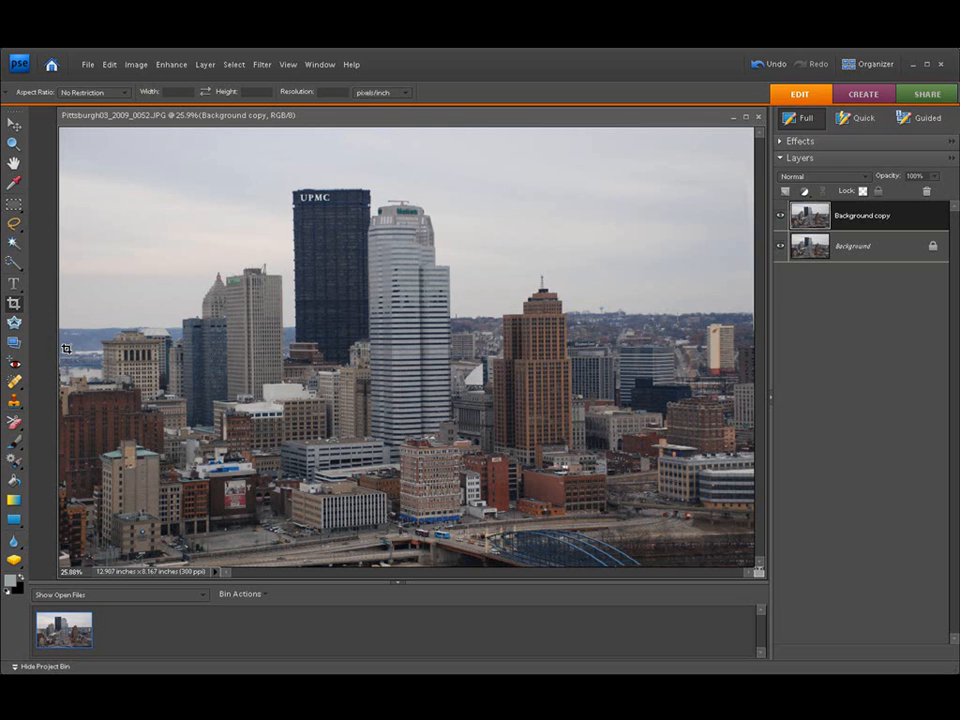
mouse_move(108, 345)
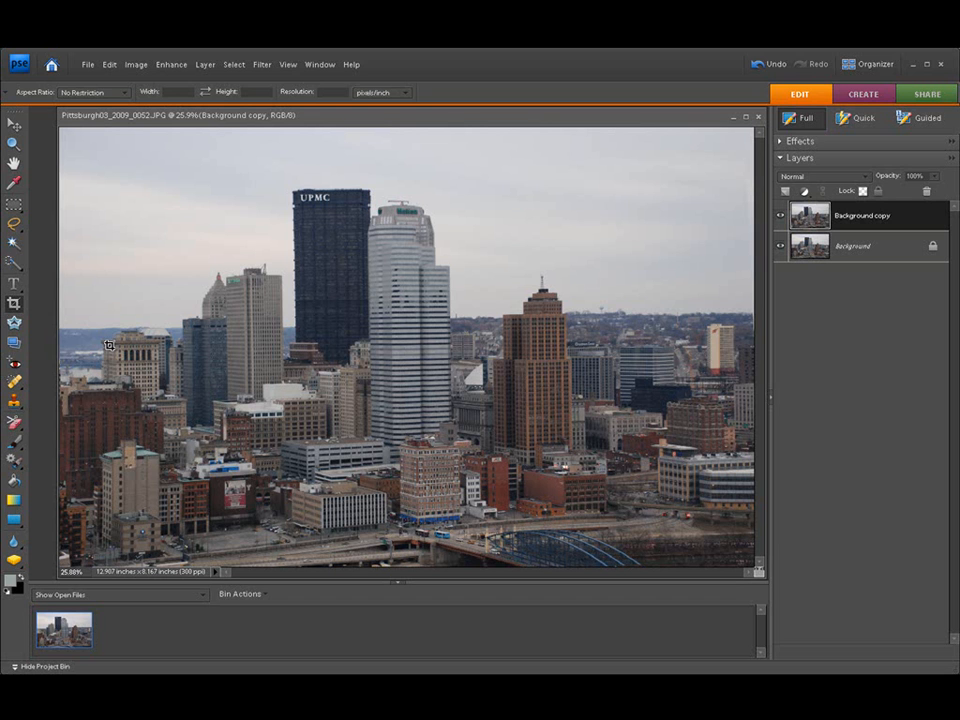
mouse_move(185, 335)
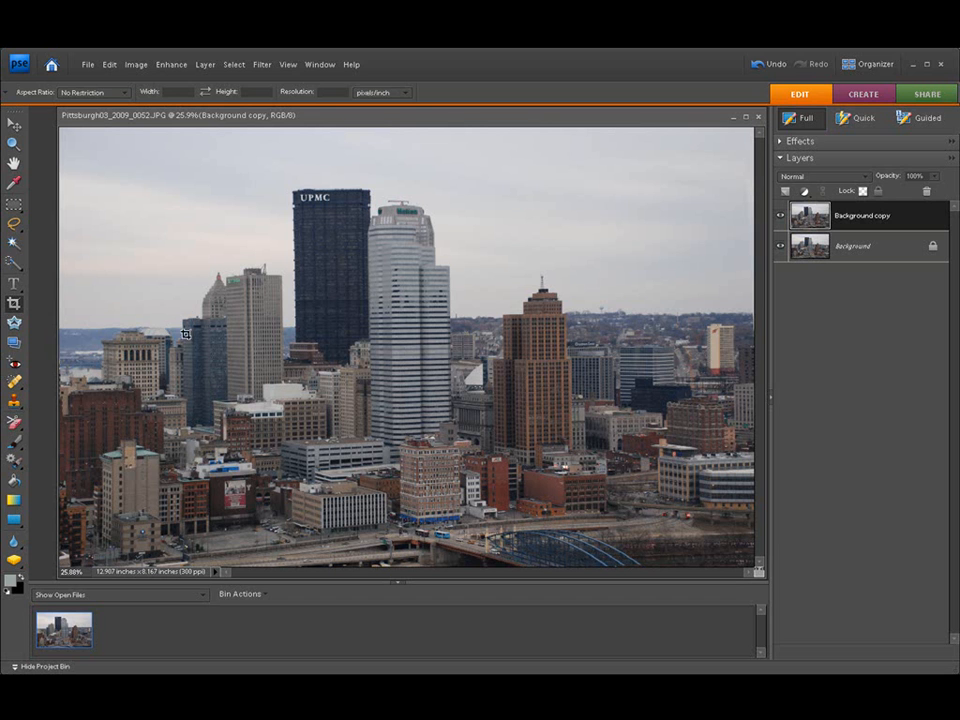
mouse_move(195, 316)
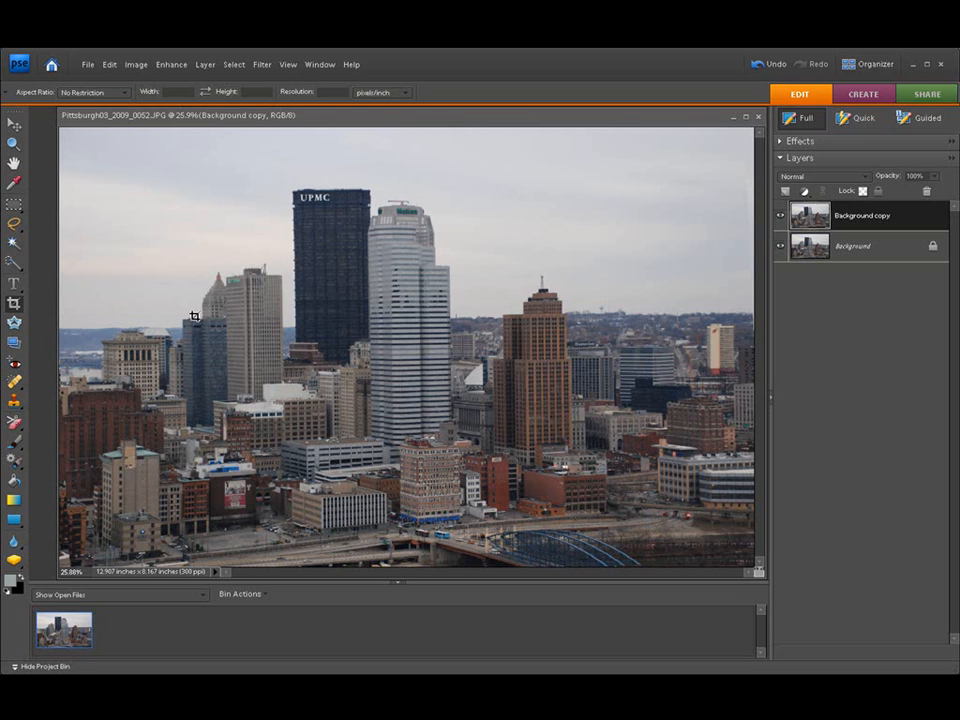
mouse_move(415, 300)
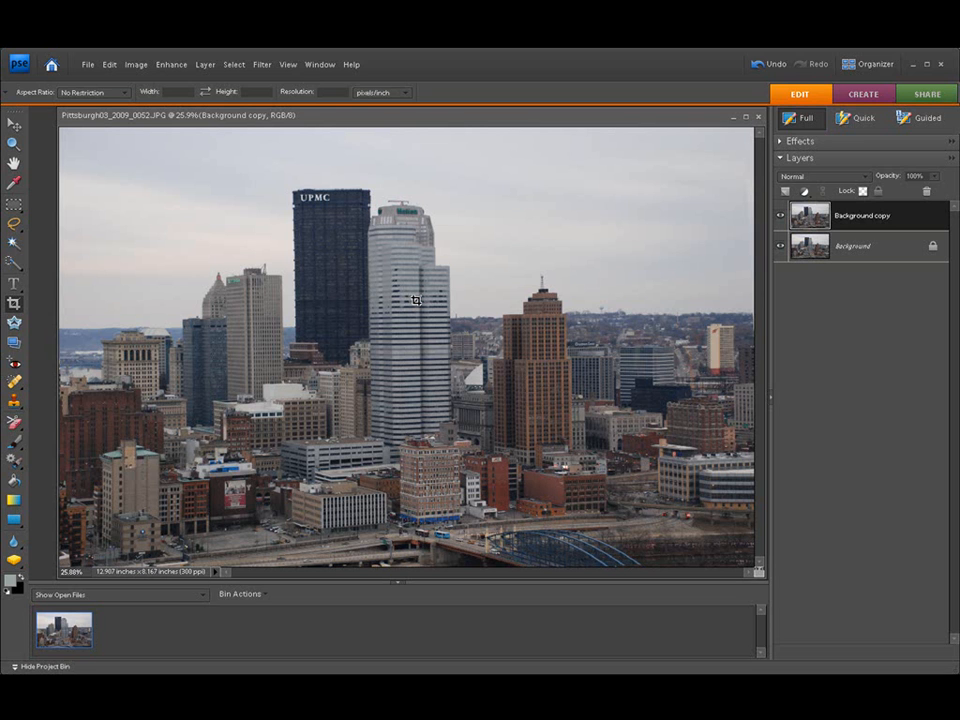
mouse_move(281, 380)
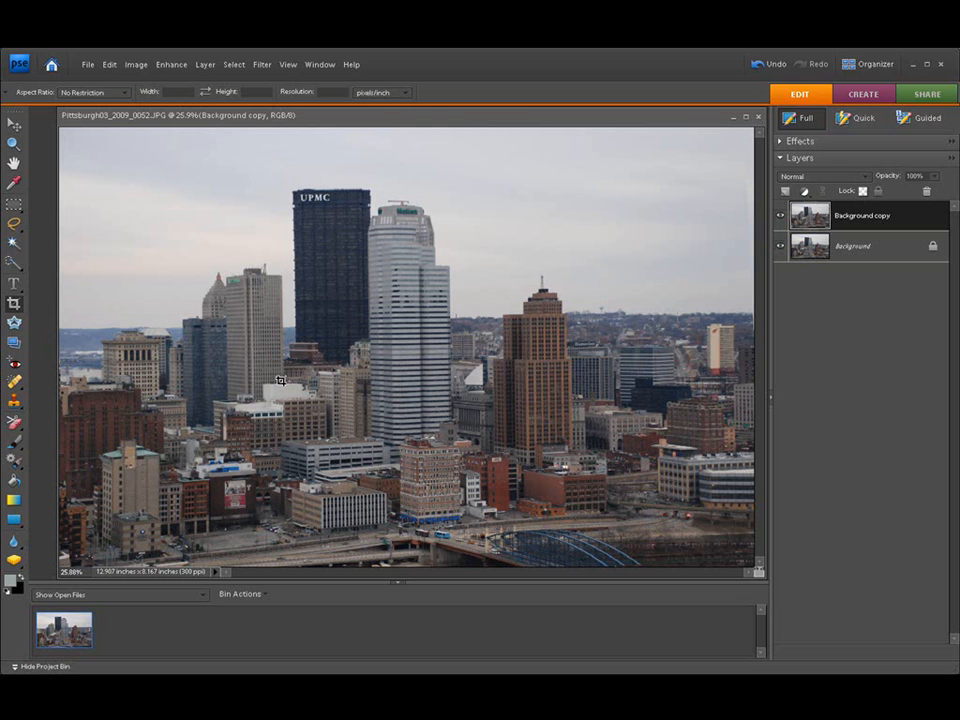
mouse_move(686, 356)
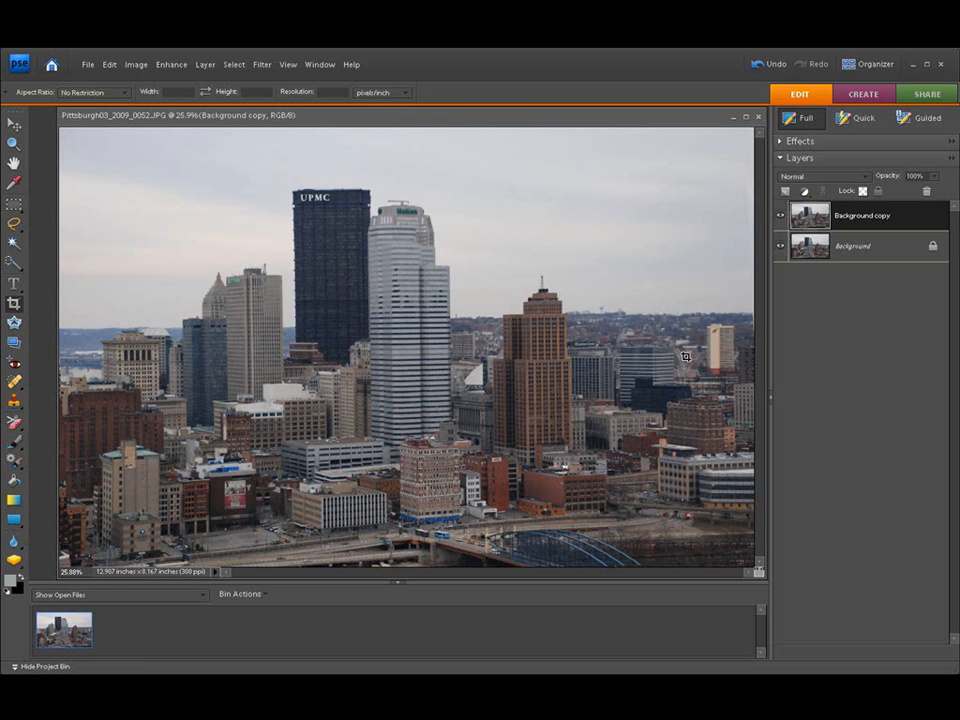
click(855, 246)
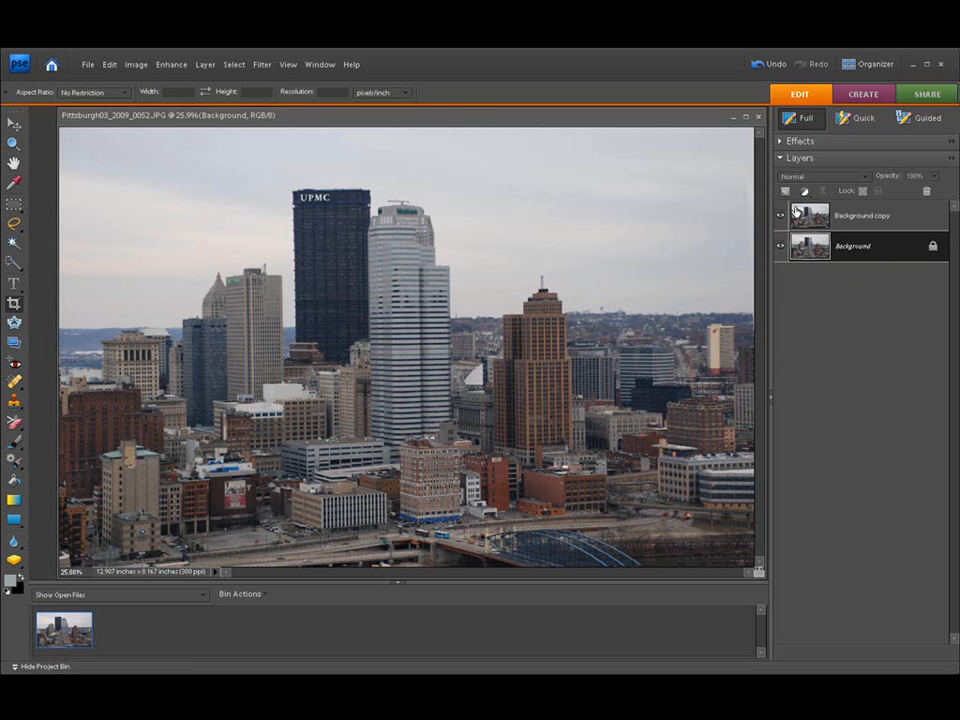
click(862, 215)
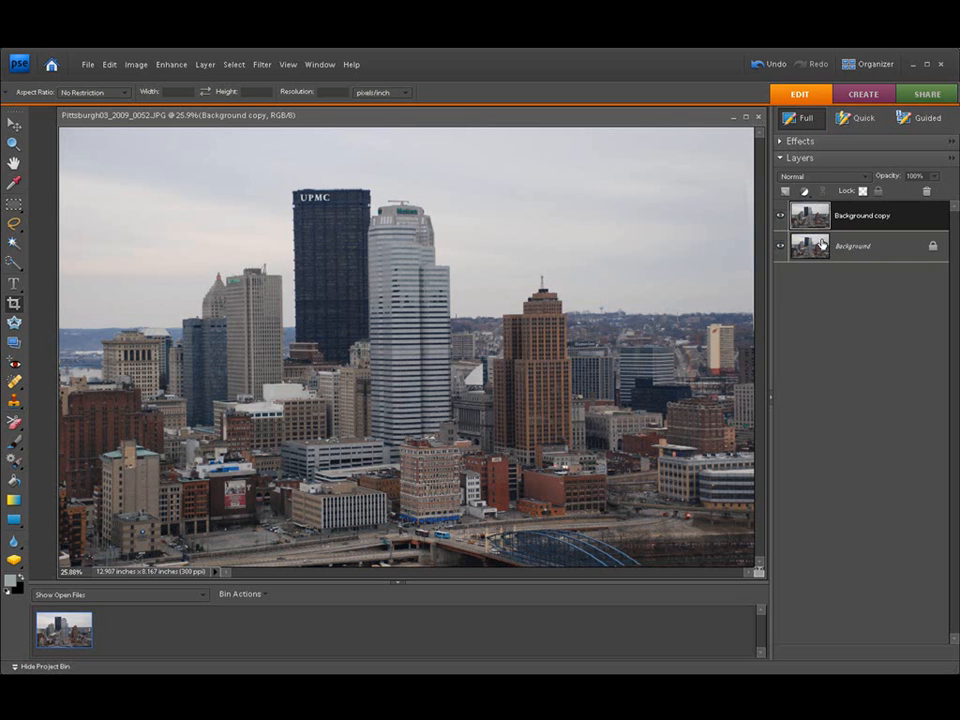
click(810, 246)
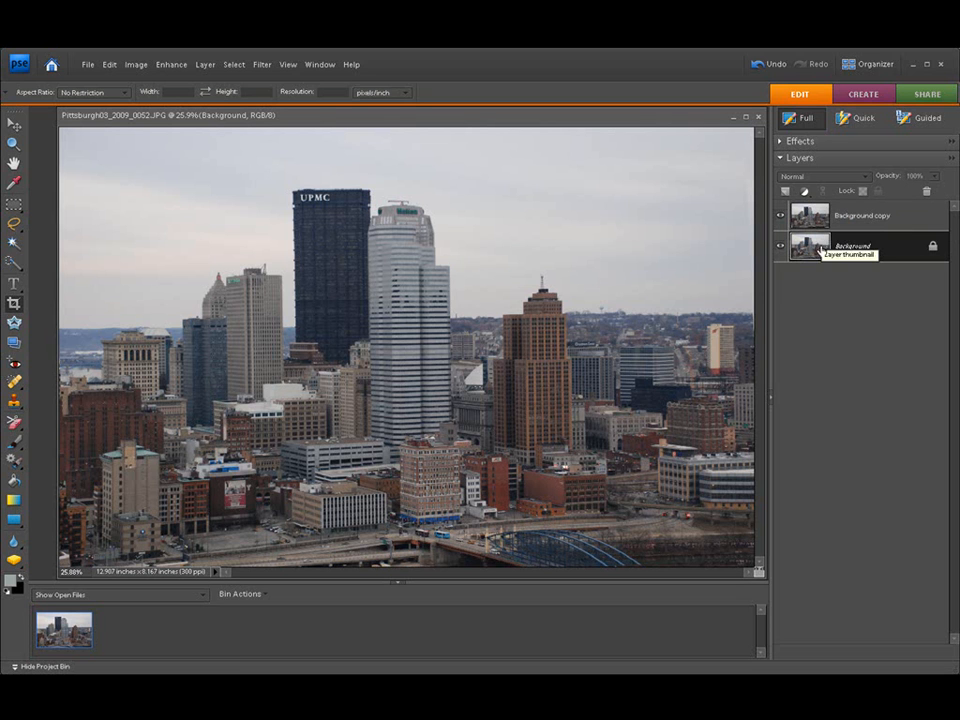
click(861, 215)
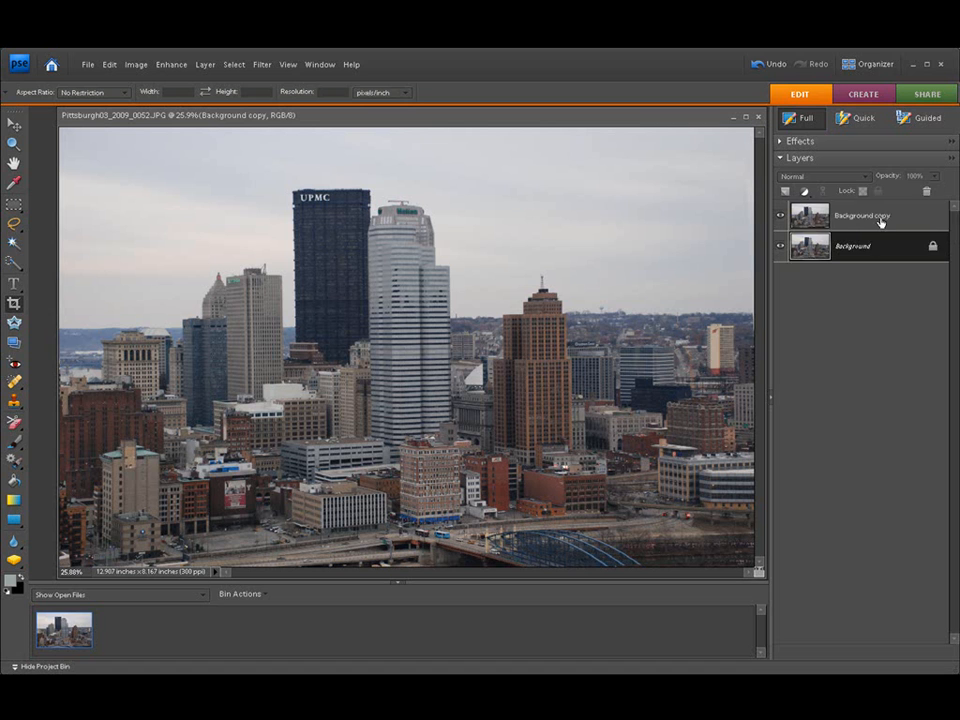
click(853, 246)
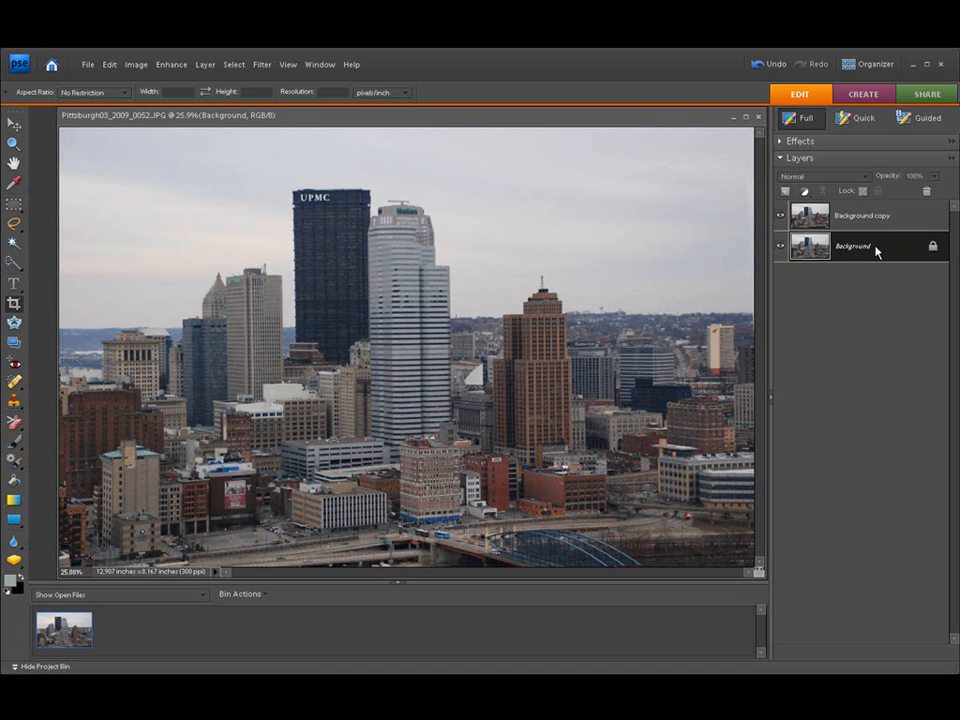
mouse_move(881, 337)
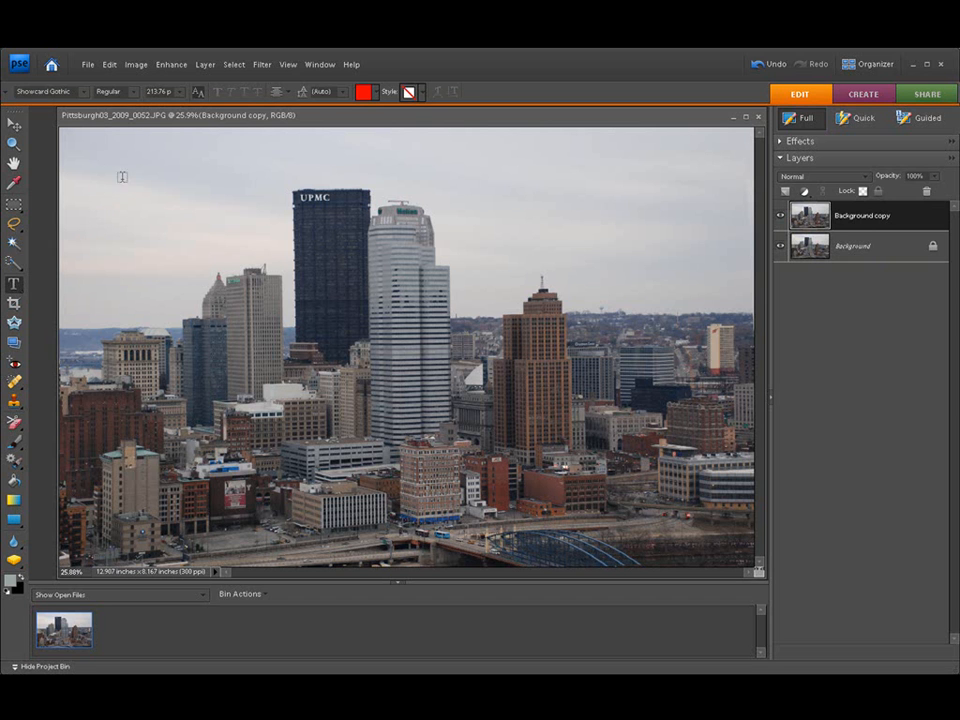
- Draw a text box across the top sky, then start a new text layer near top centre
drag(149, 140, 638, 163)
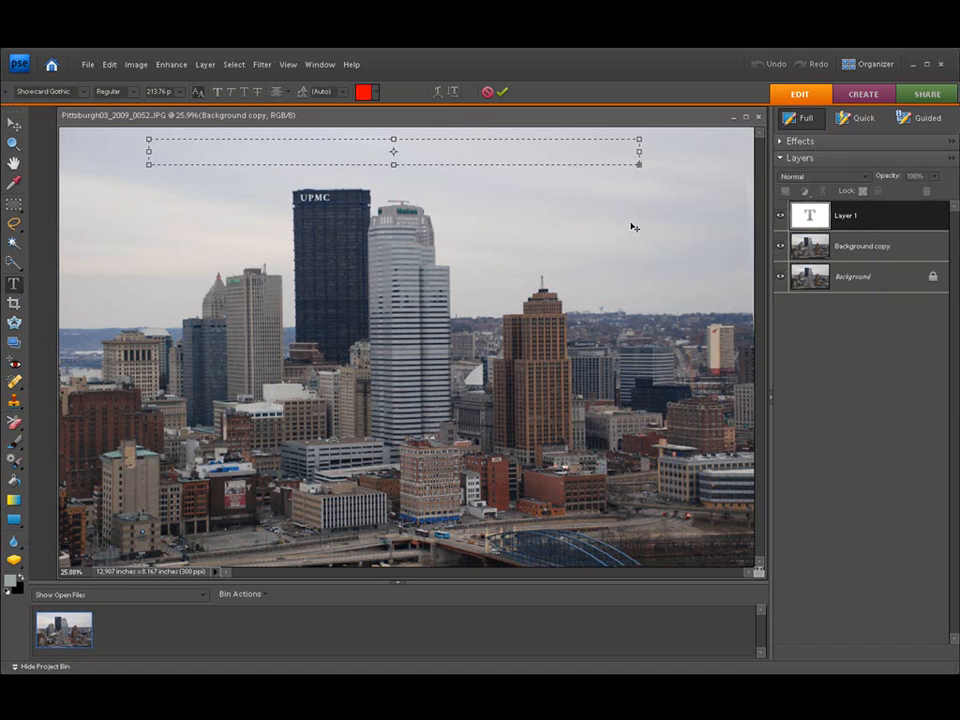
mouse_move(810, 217)
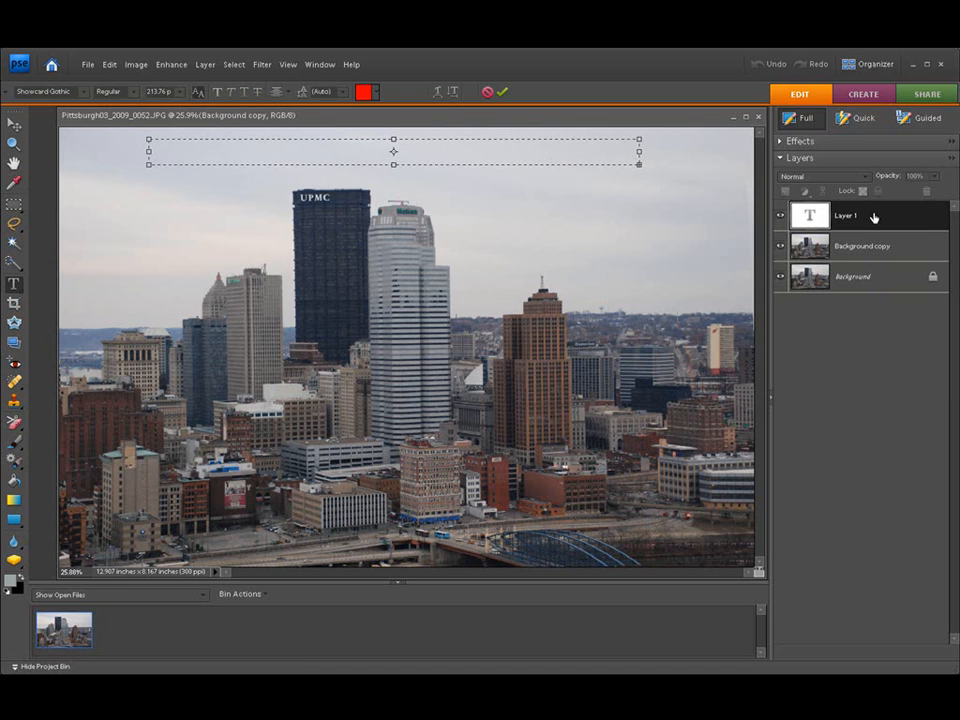
mouse_move(873, 346)
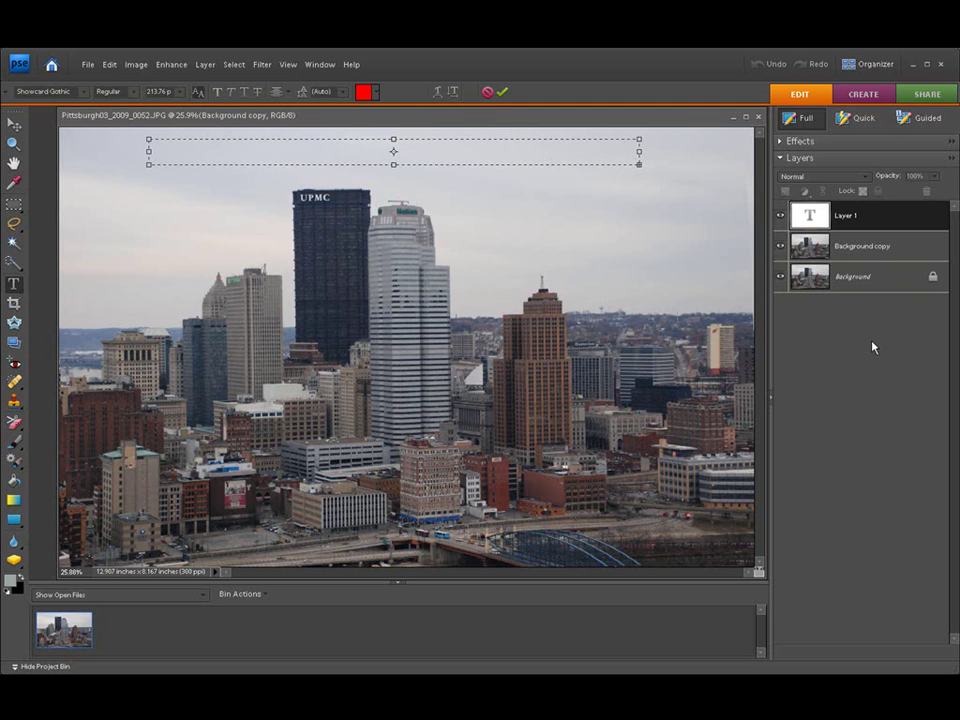
mouse_move(900, 335)
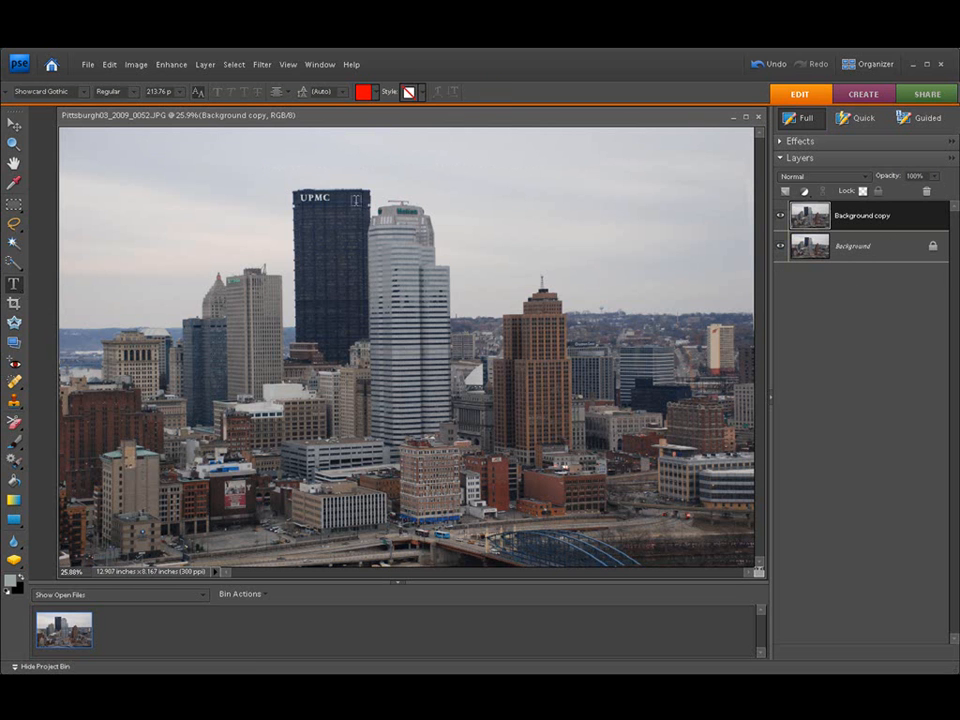
mouse_move(122, 145)
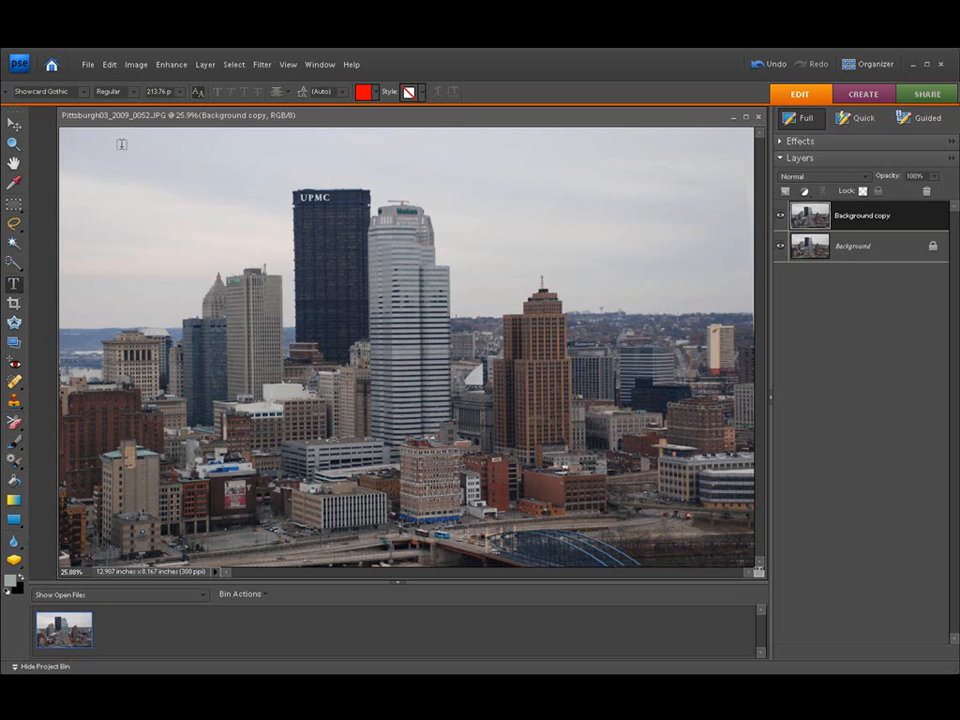
drag(122, 145, 684, 180)
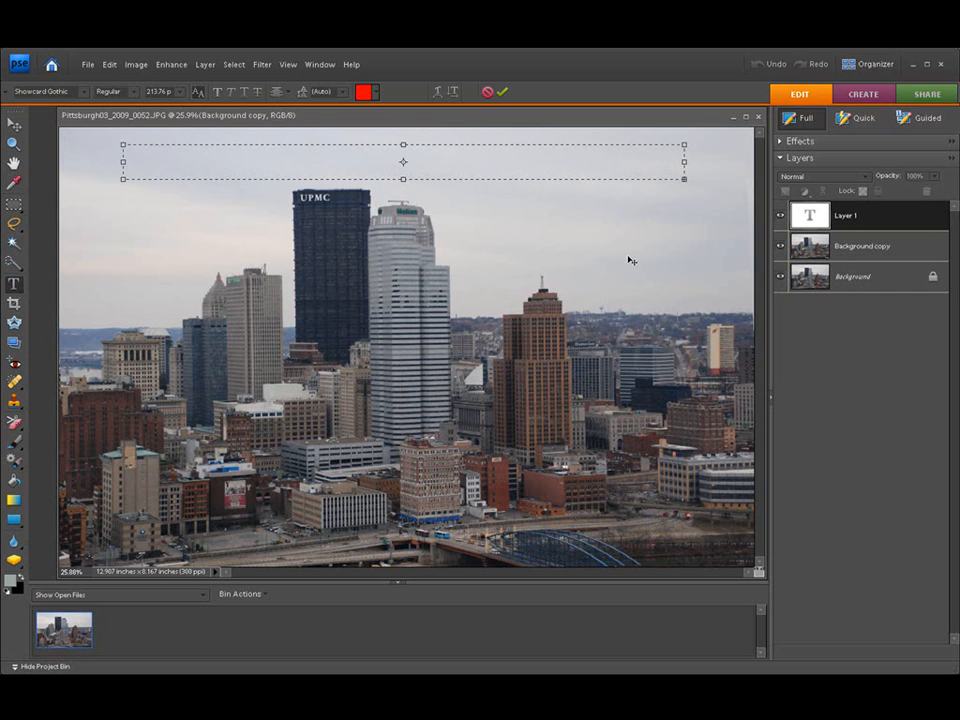
mouse_move(471, 161)
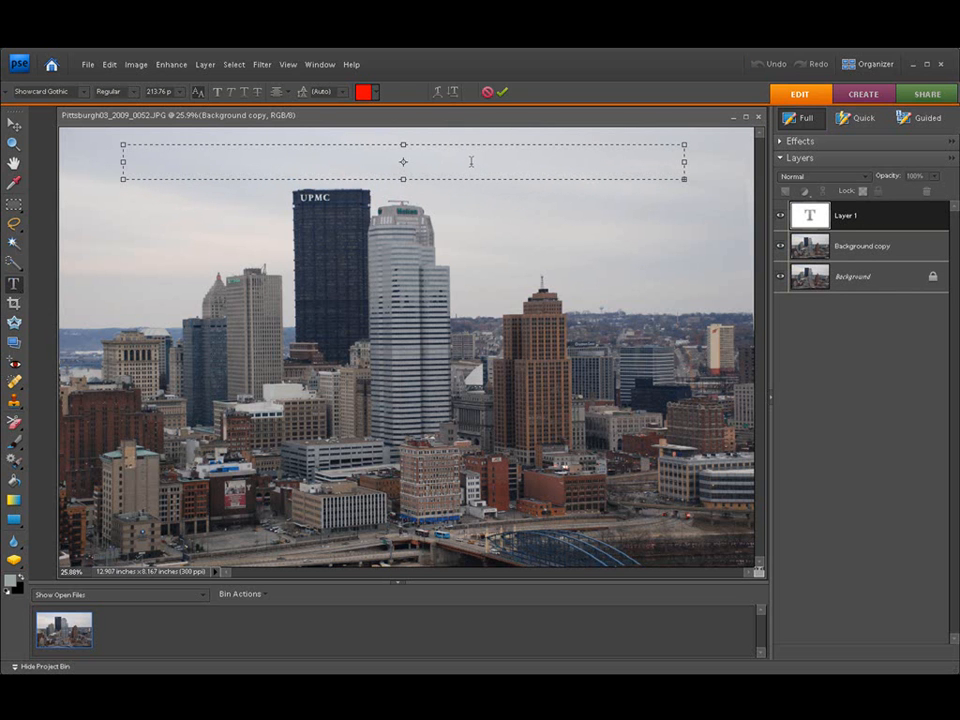
mouse_move(498, 232)
text(P)
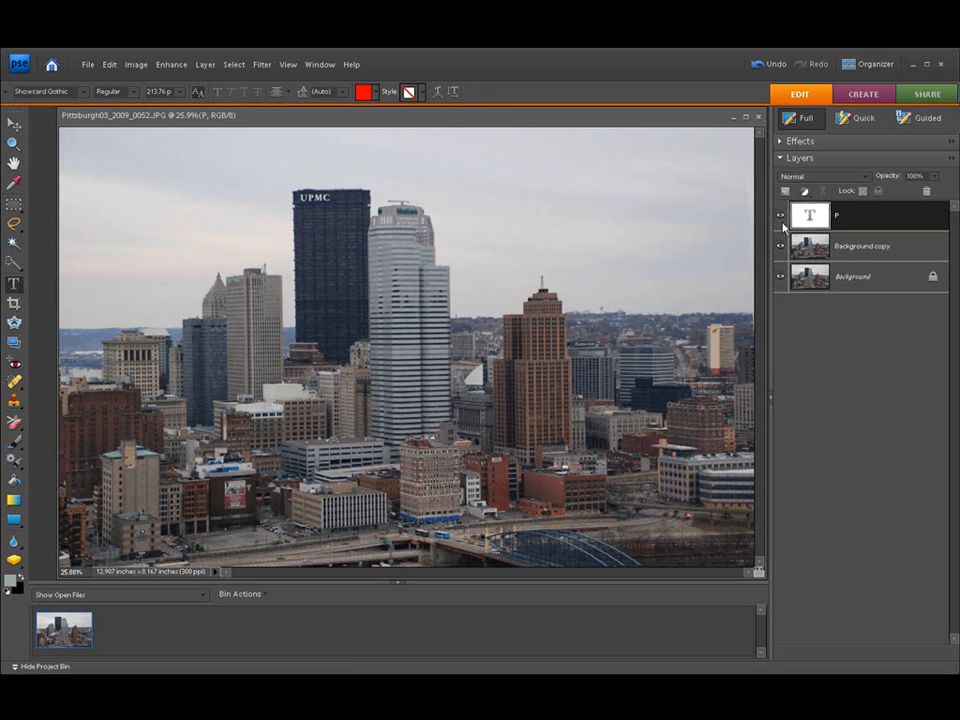
click(421, 148)
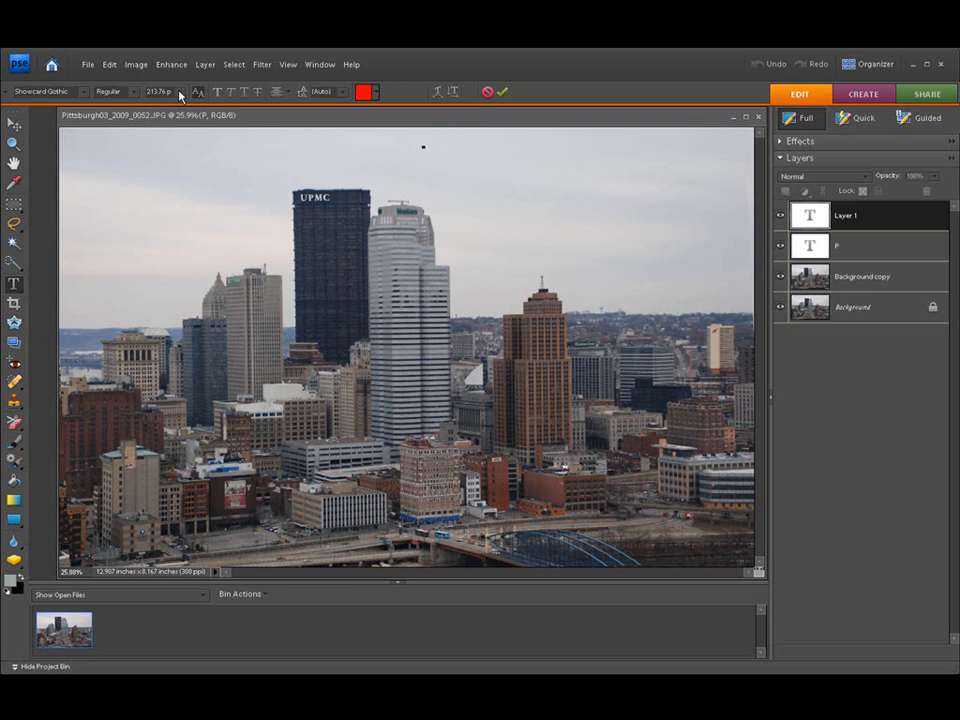
- Set the text size to 36 pt and type 'PITTSBURGH PA.' across the top
click(181, 92)
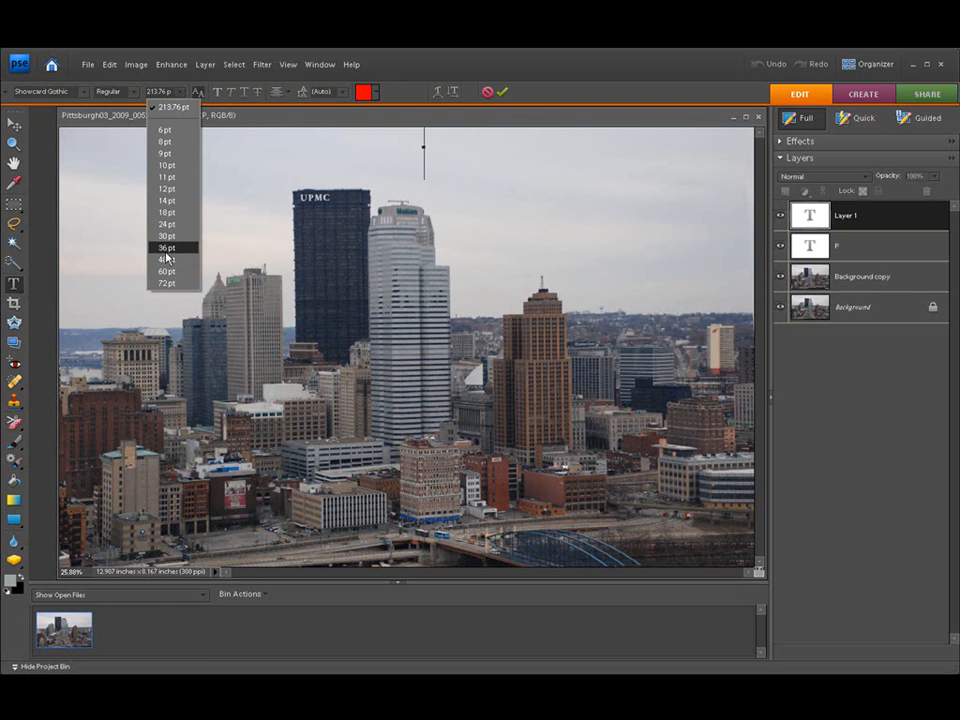
click(167, 247)
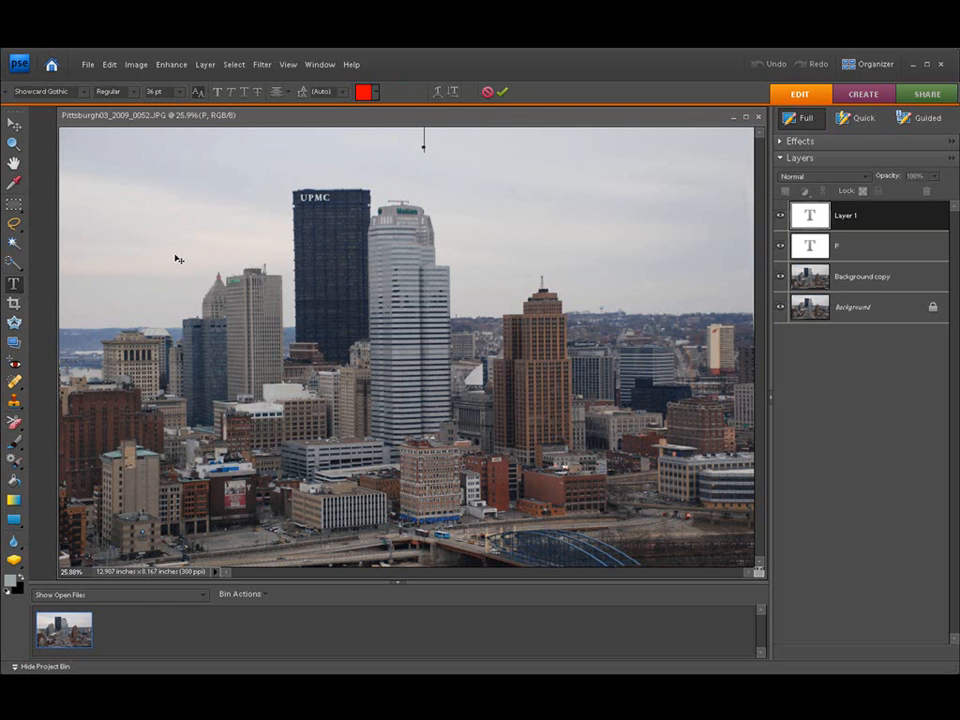
text(PITTSA)
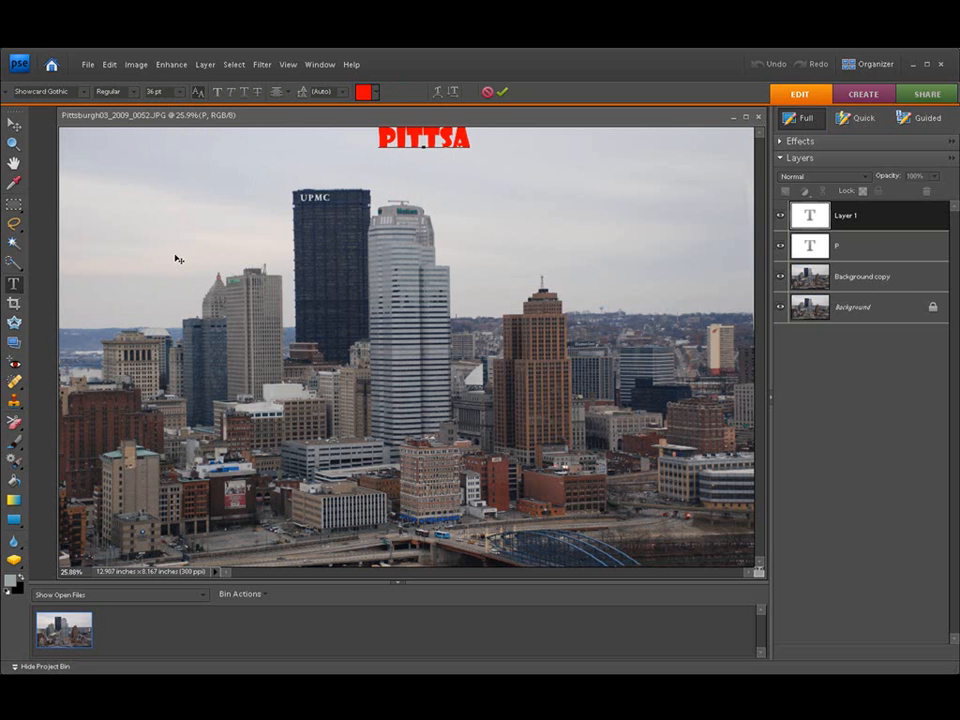
text(BUR)
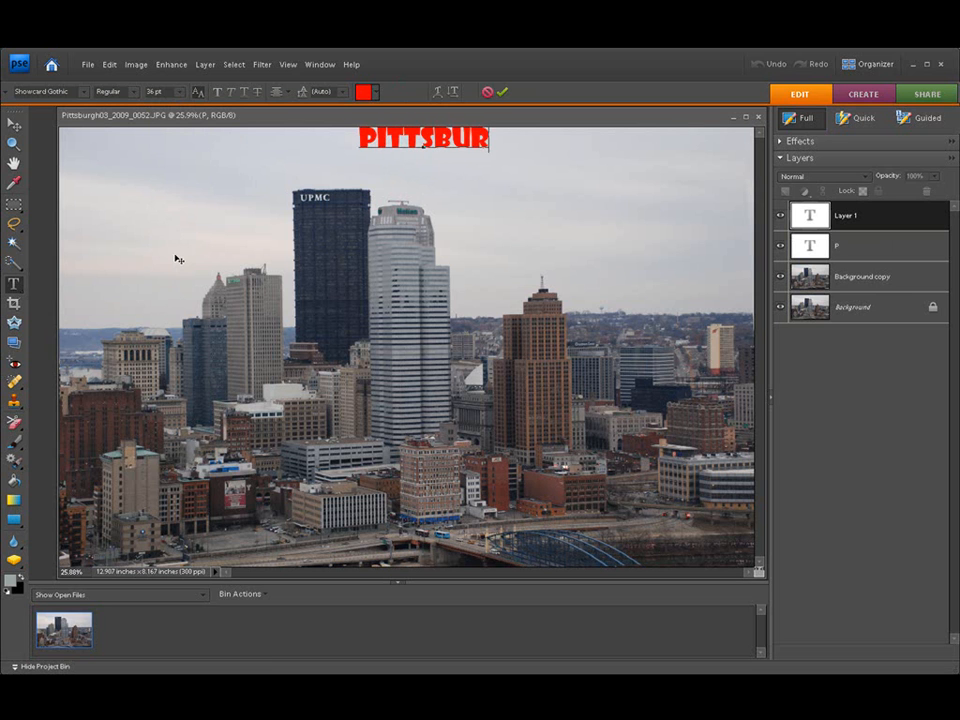
text(GH P)
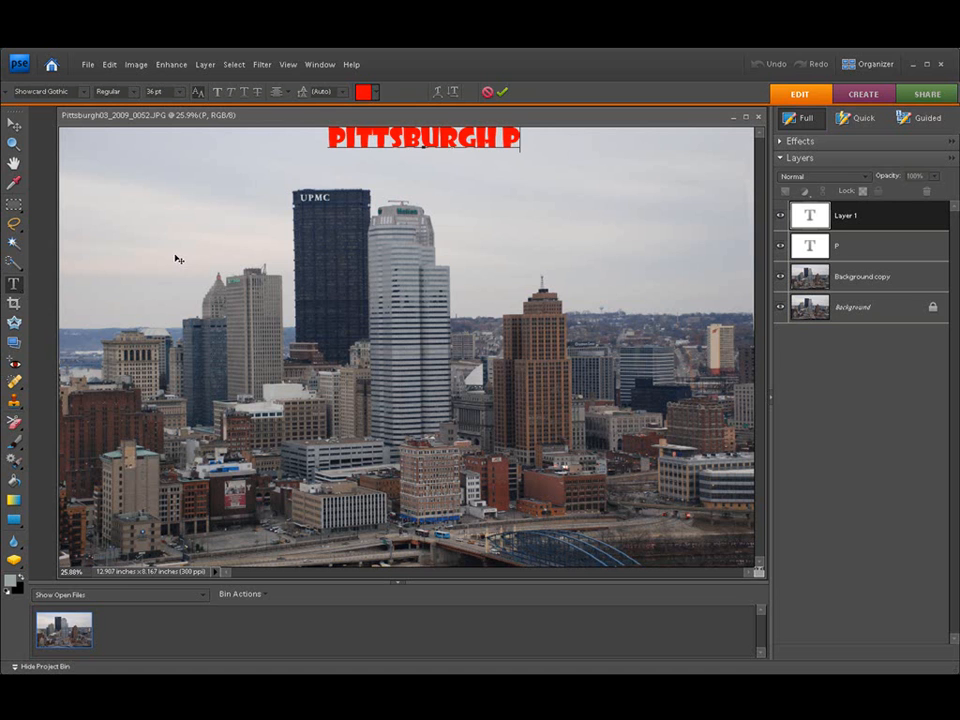
text(A.)
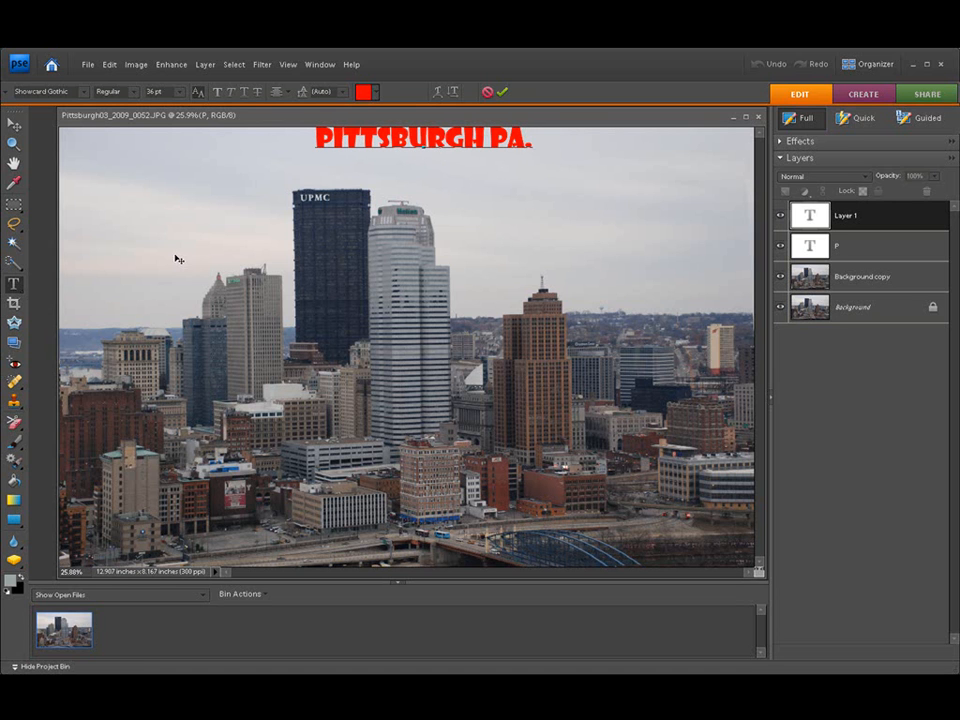
mouse_move(200, 253)
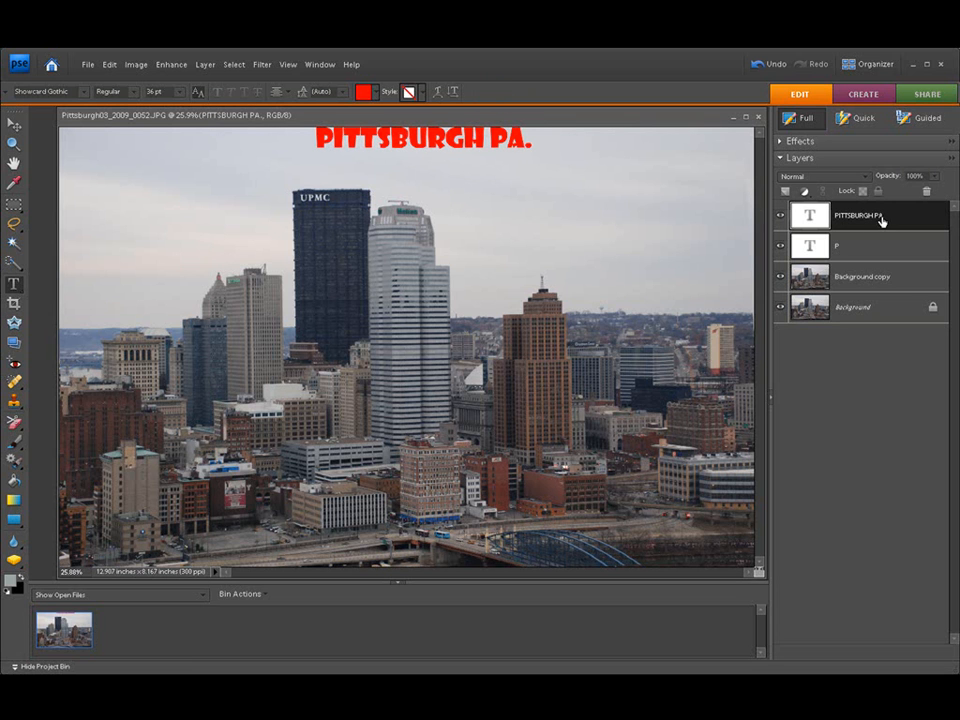
mouse_move(858, 220)
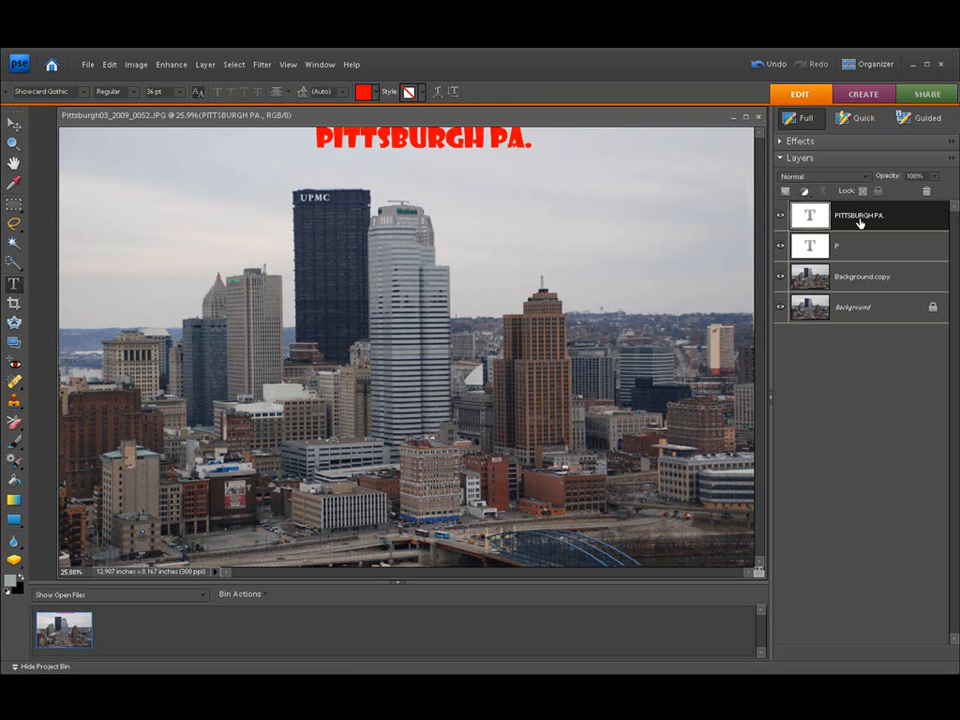
- Remove the empty P text layer and select the PITTSBURGH PA. layer
click(870, 246)
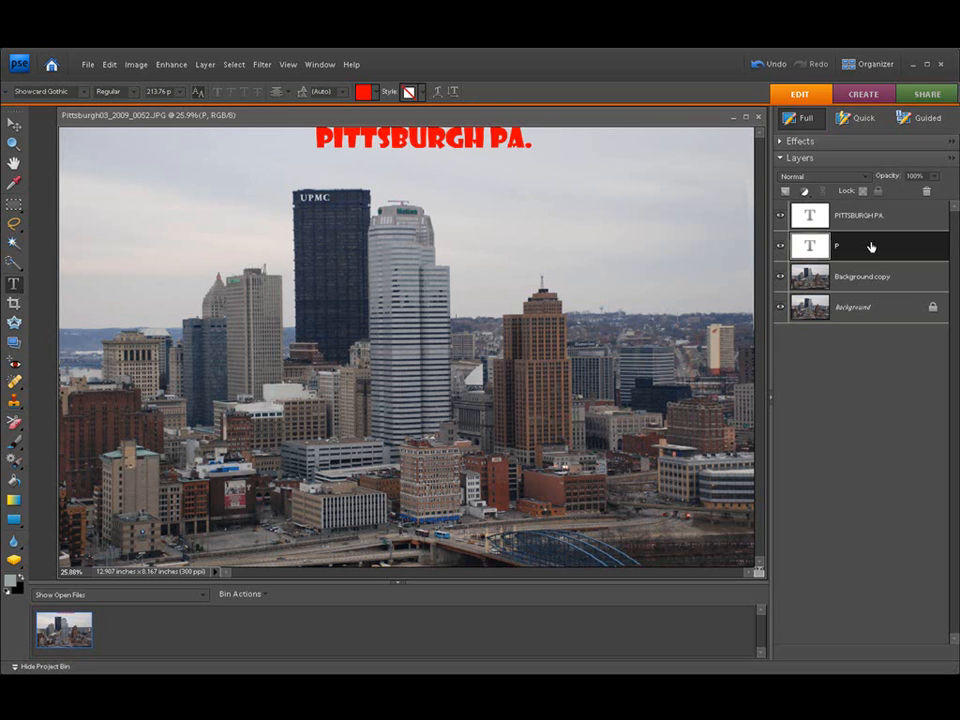
mouse_move(903, 248)
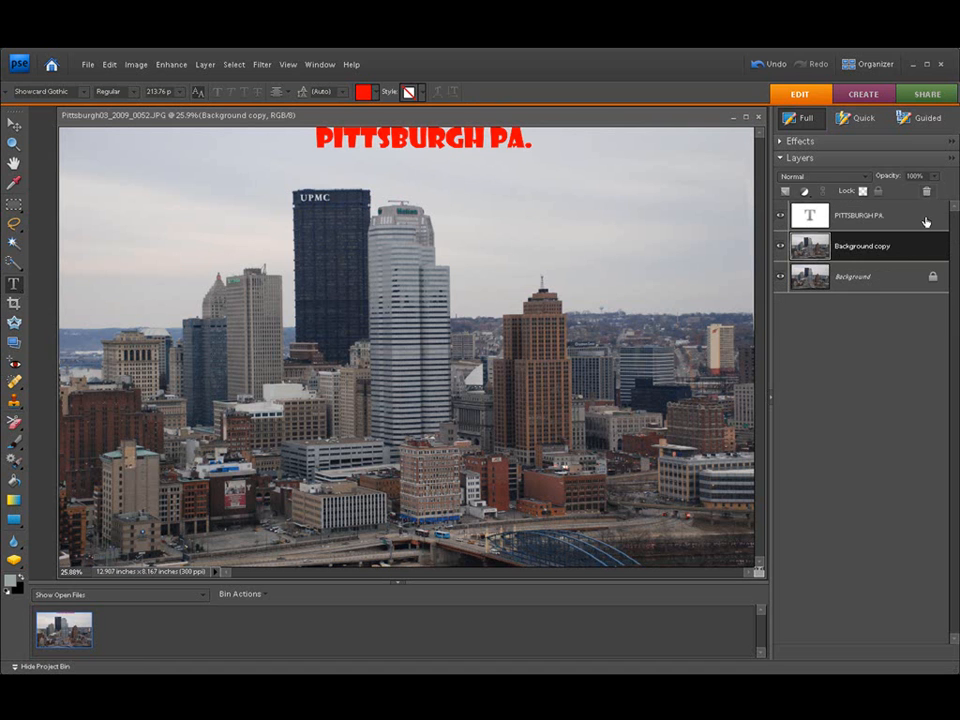
click(858, 215)
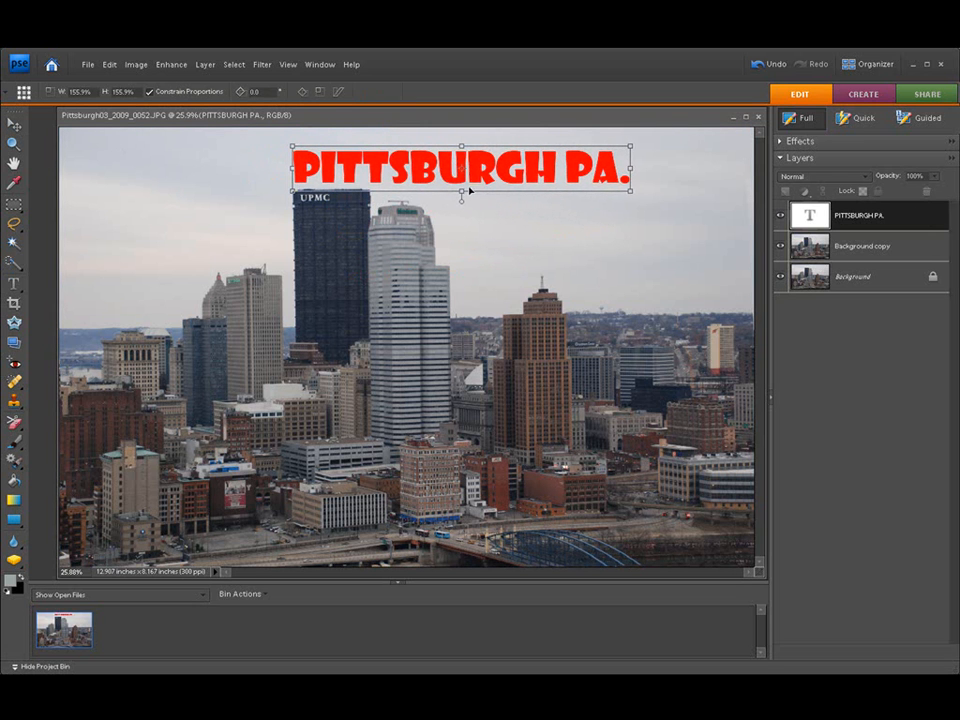
- Move the 156% enlarged title left over the skyline and commit the resize
drag(460, 167, 408, 155)
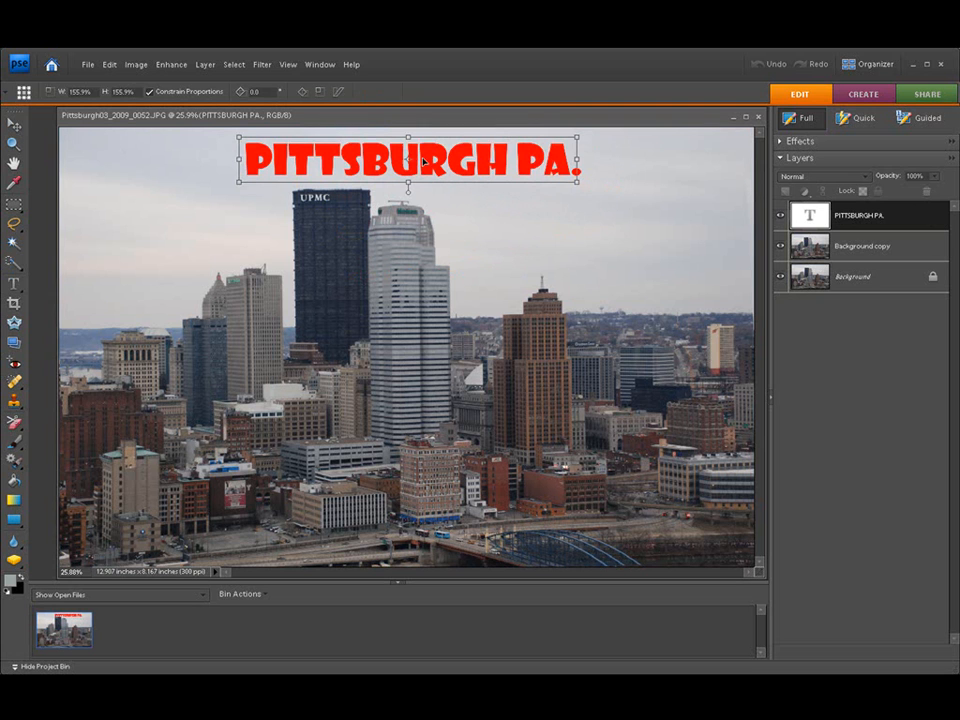
click(14, 123)
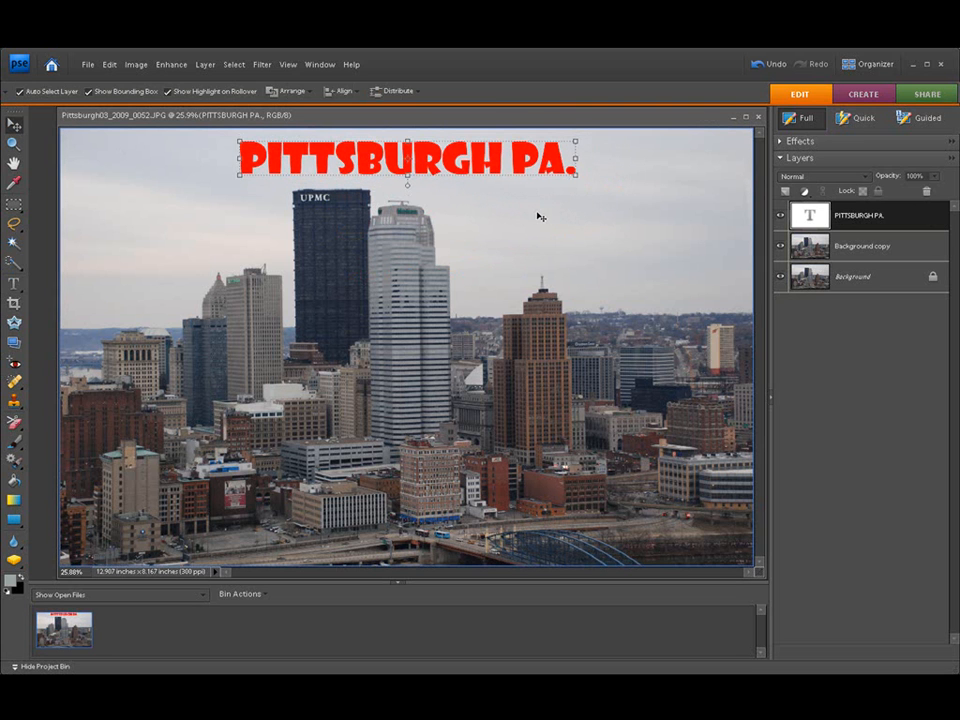
mouse_move(550, 247)
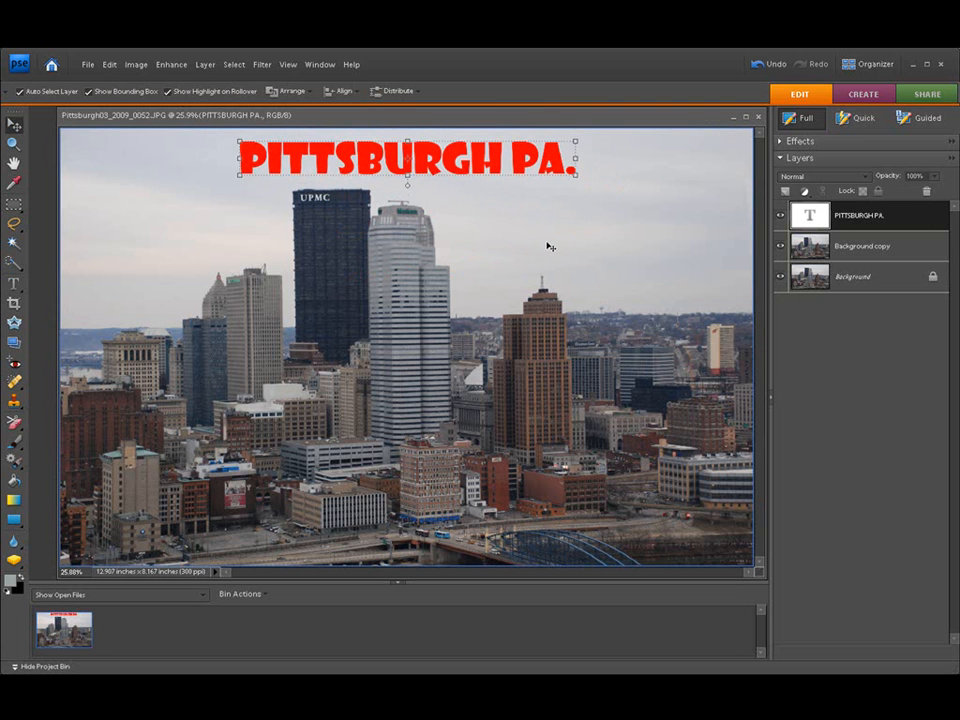
mouse_move(818, 337)
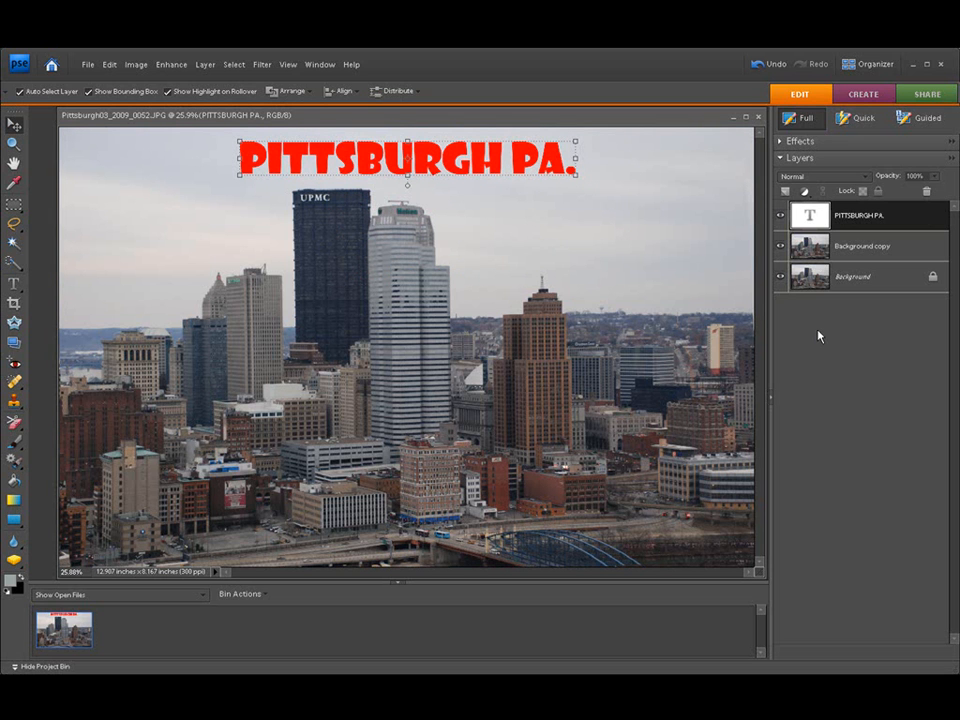
mouse_move(570, 287)
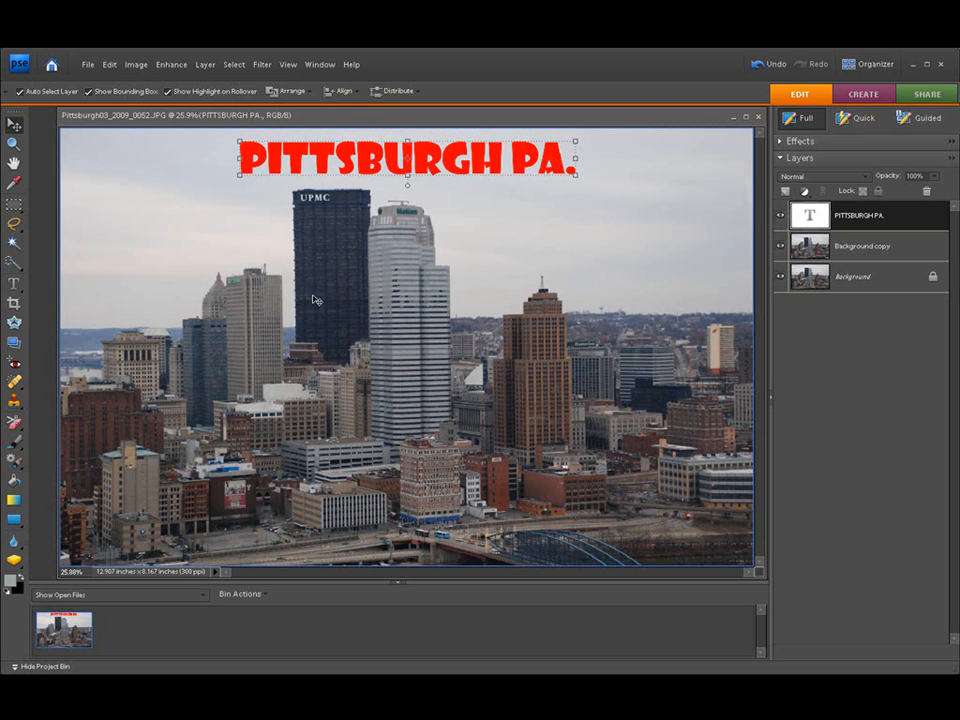
- Add '3 RIVERS' text below the title and compare its size with the PITTSBURGH PA. layer
click(14, 282)
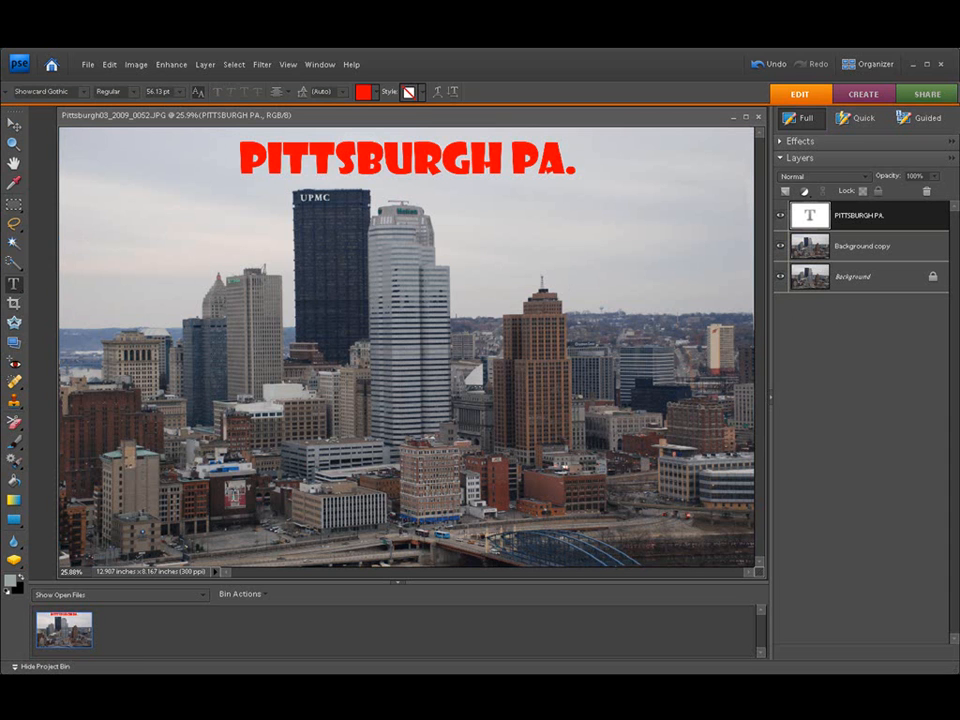
mouse_move(178, 238)
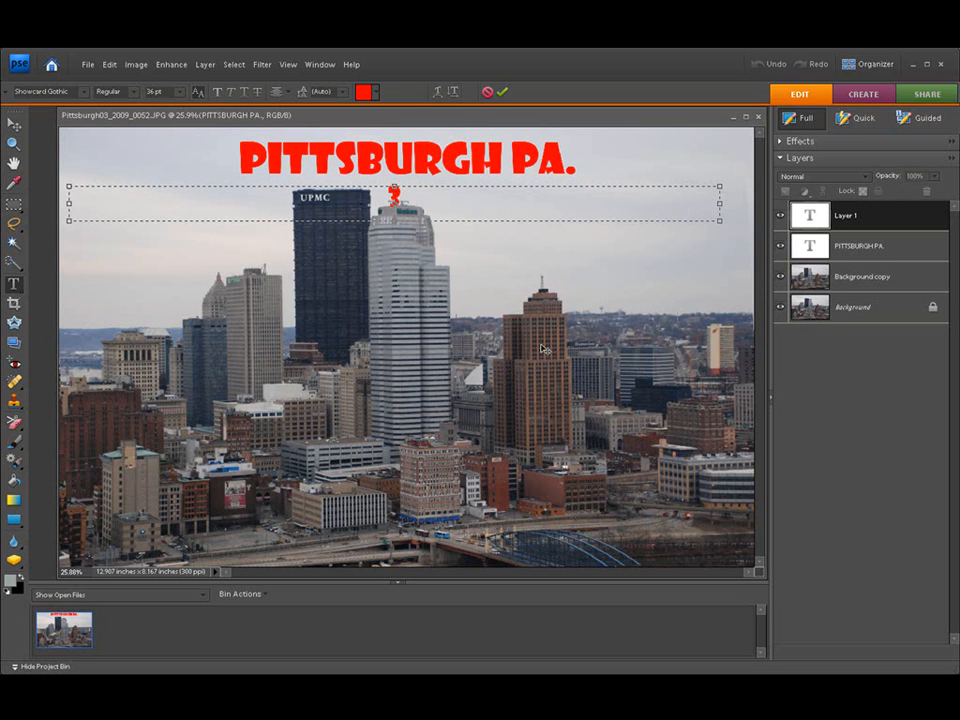
text(3 RIVERS)
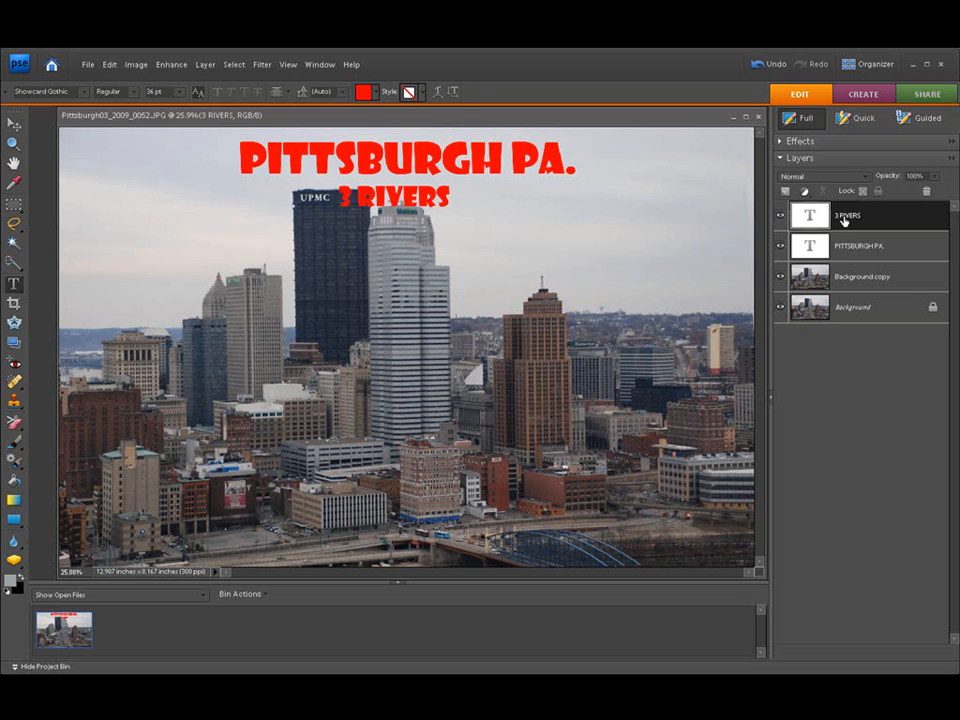
click(860, 245)
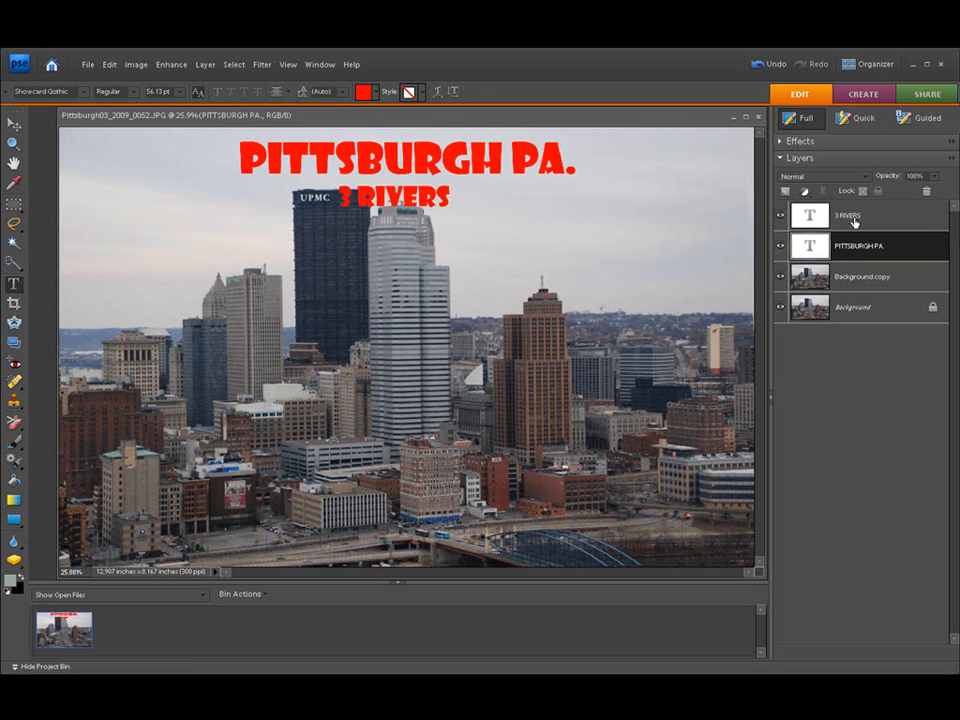
click(860, 215)
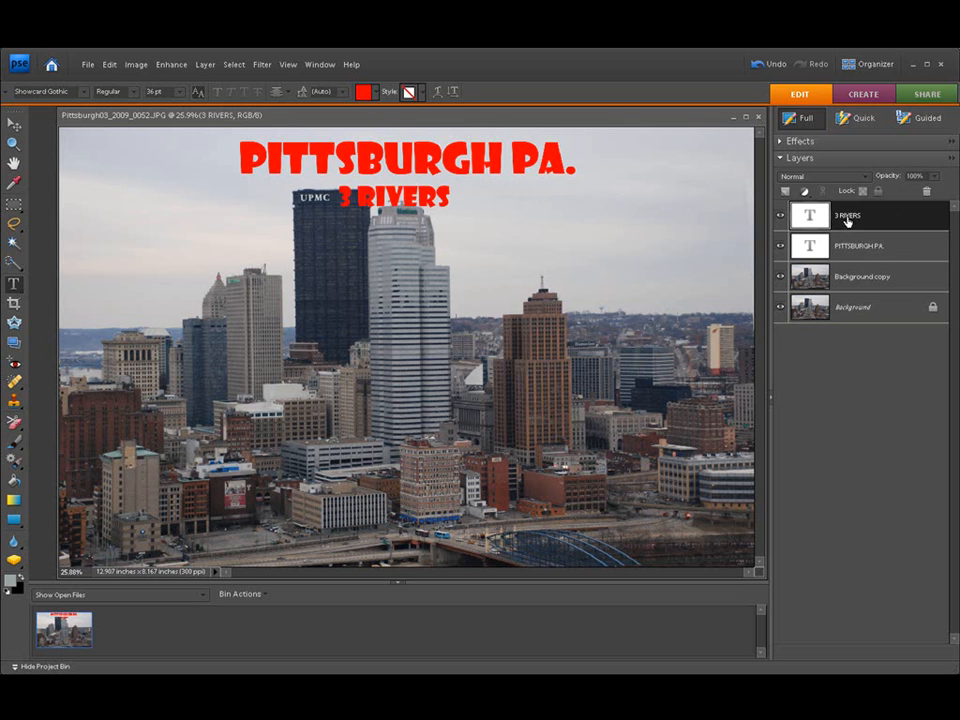
click(859, 245)
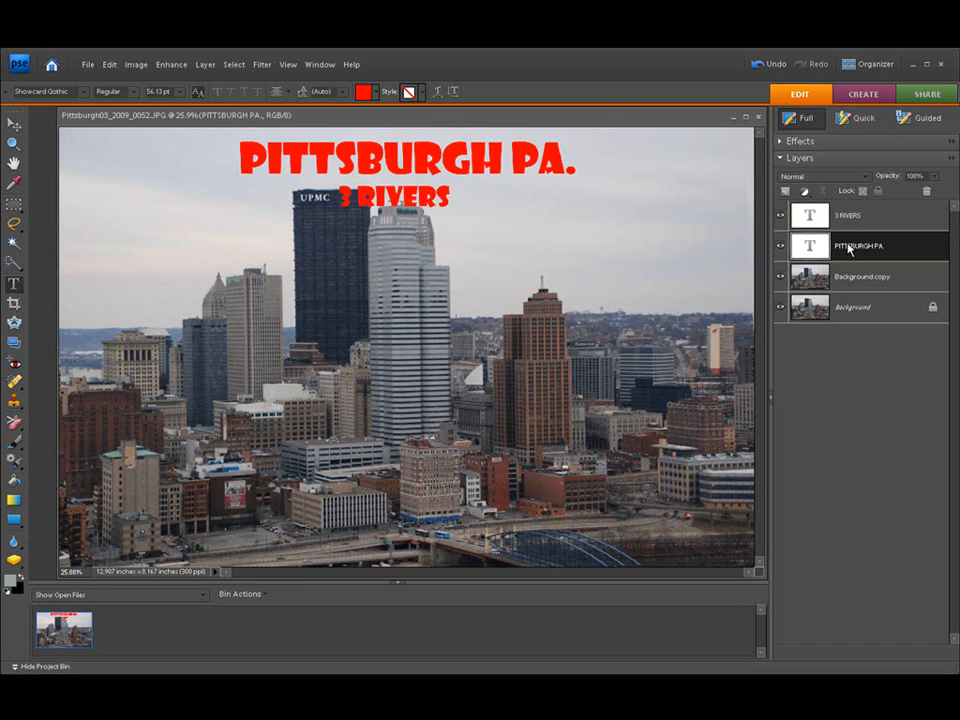
mouse_move(847, 248)
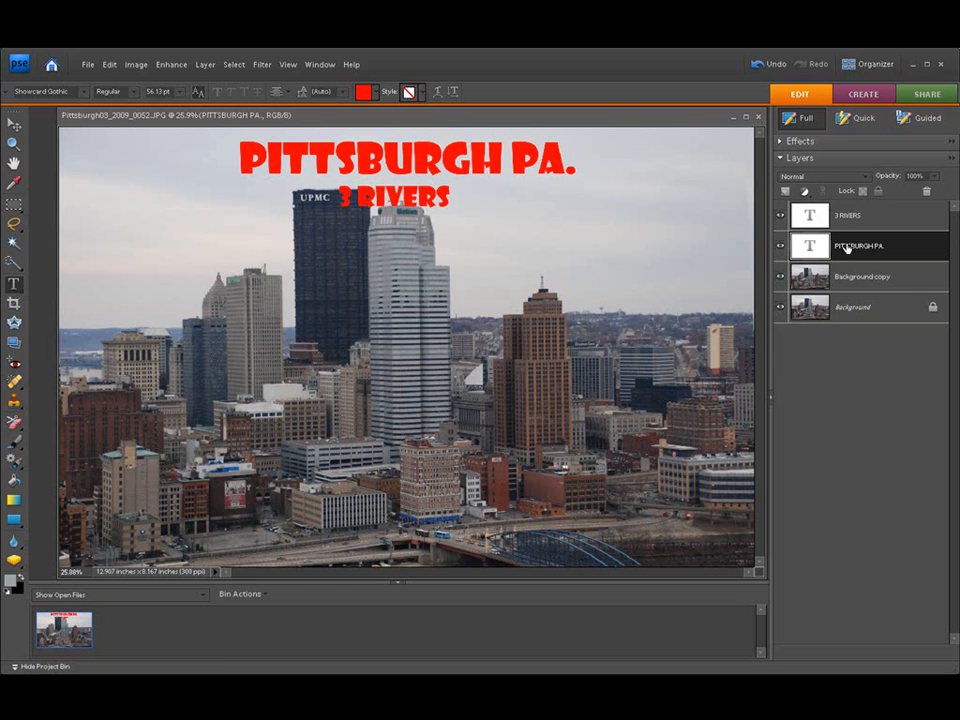
- Hide the 3 RIVERS layer and brush a Quick Selection across the sky above the buildings
click(862, 276)
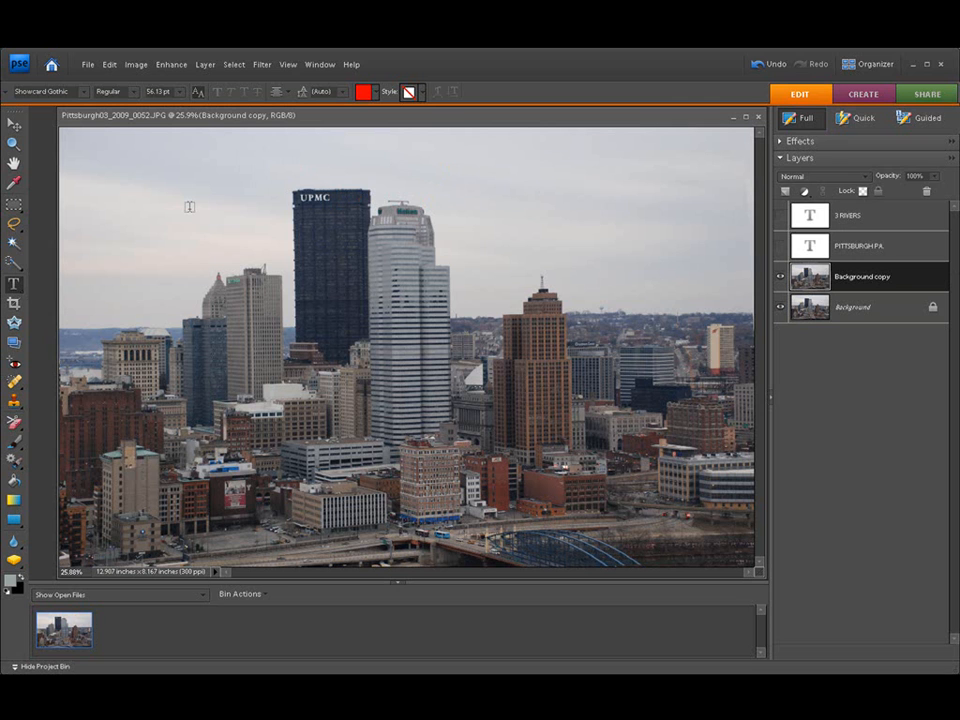
mouse_move(767, 245)
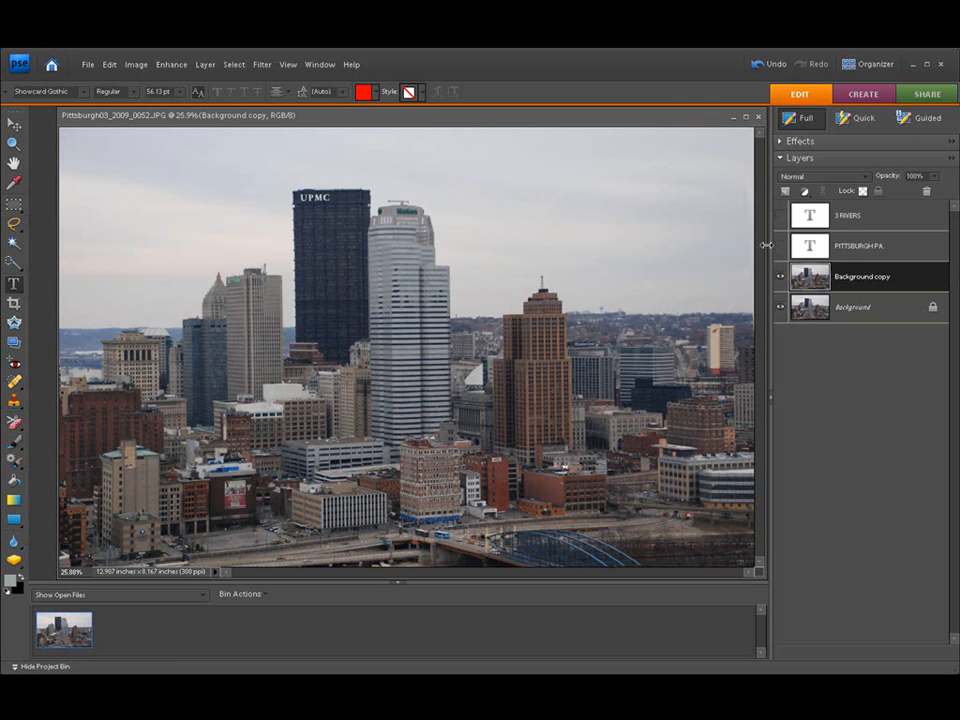
mouse_move(28, 307)
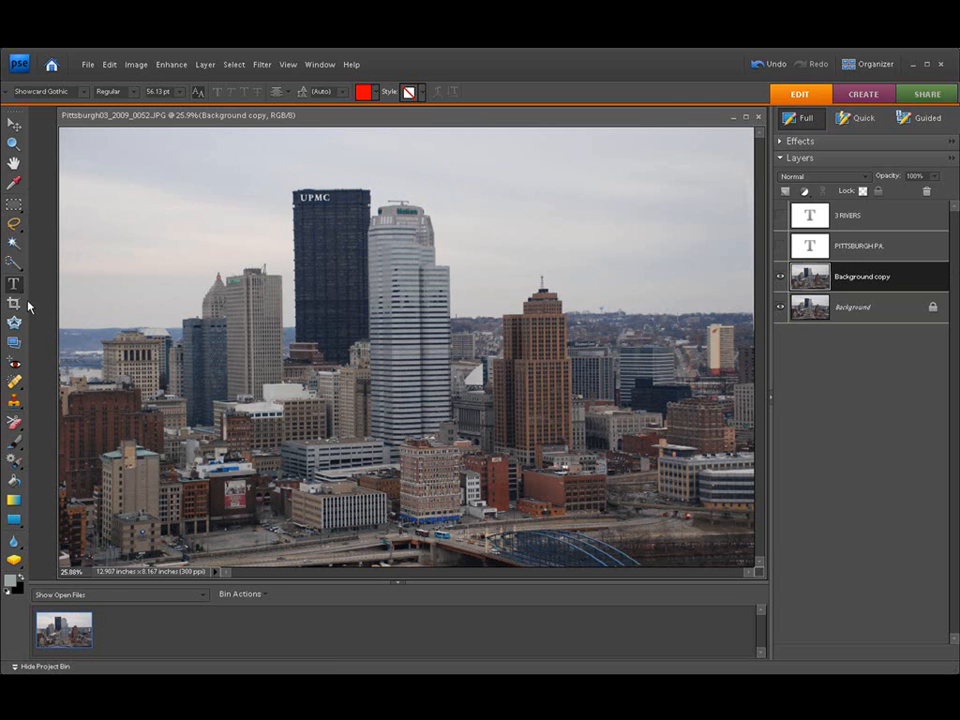
click(14, 263)
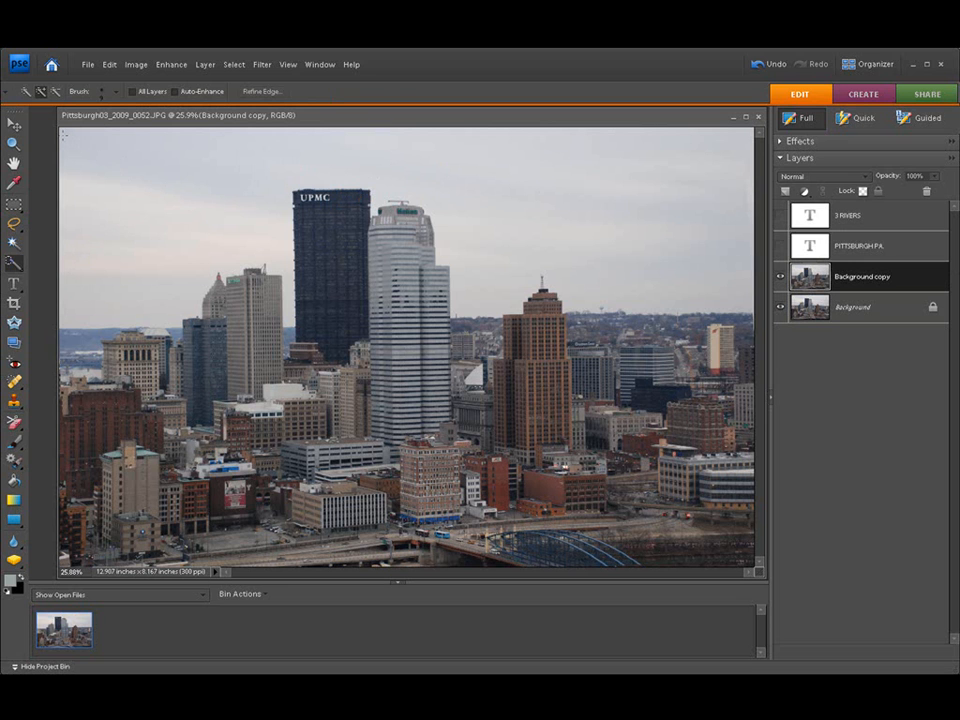
drag(62, 133, 300, 333)
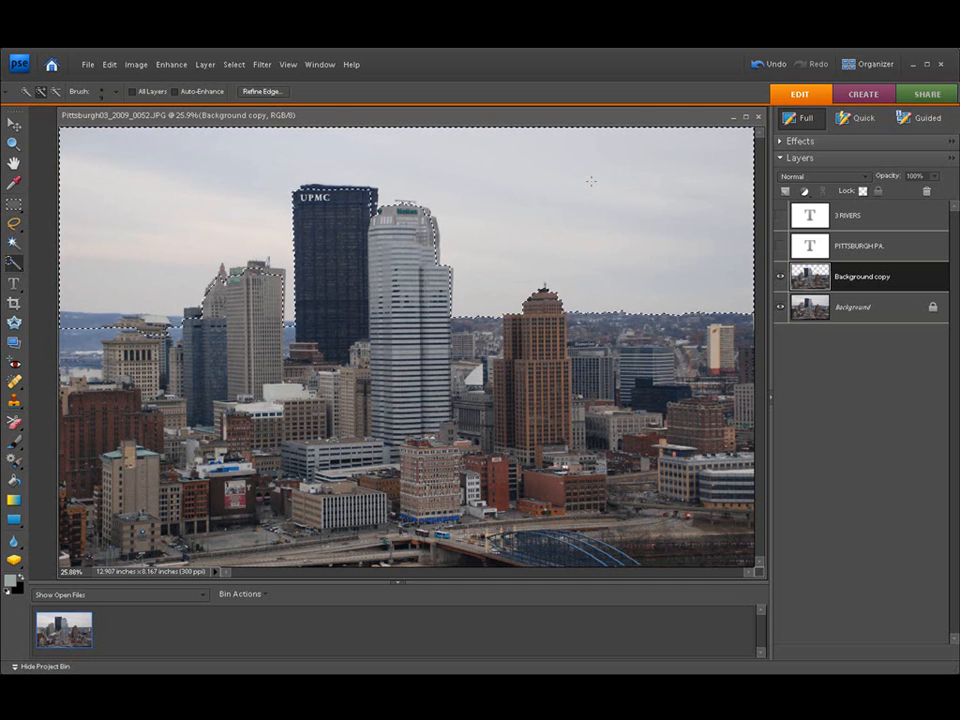
click(781, 312)
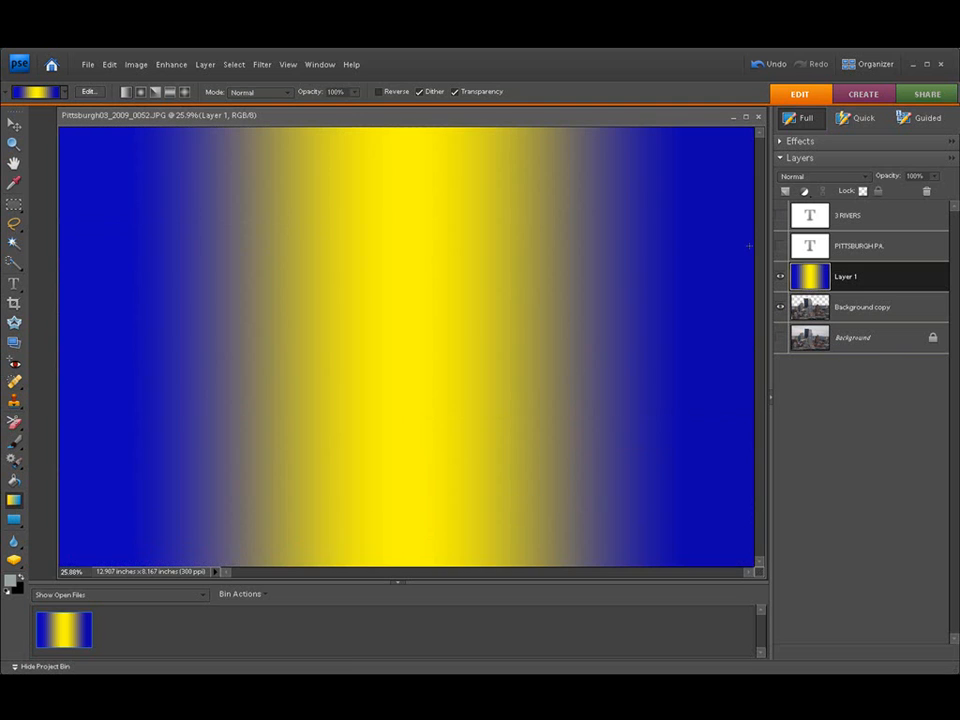
mouse_move(607, 284)
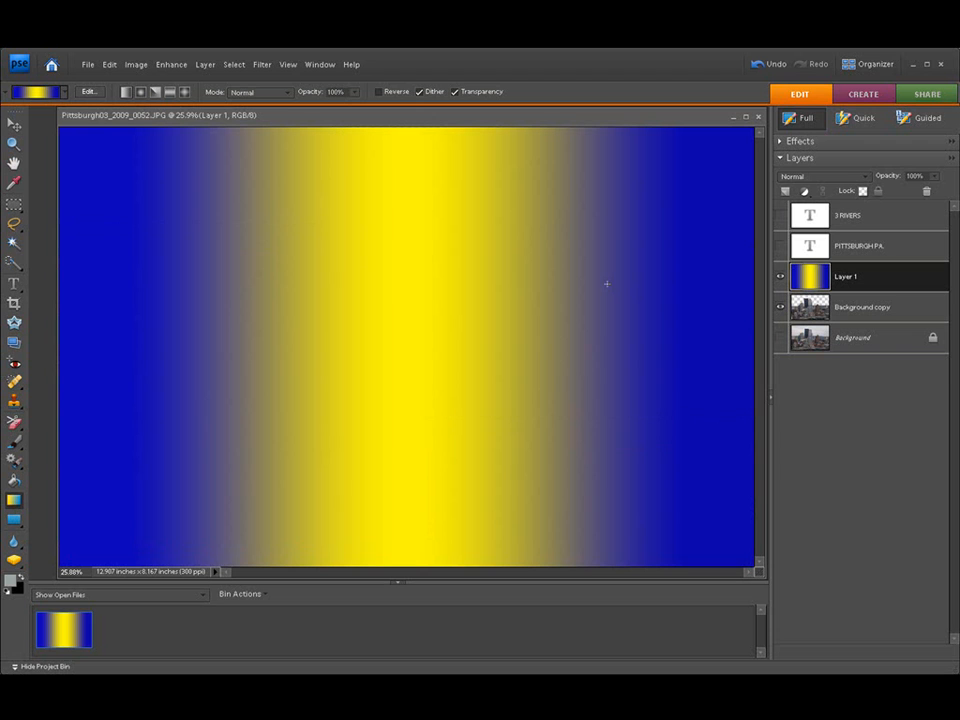
mouse_move(537, 295)
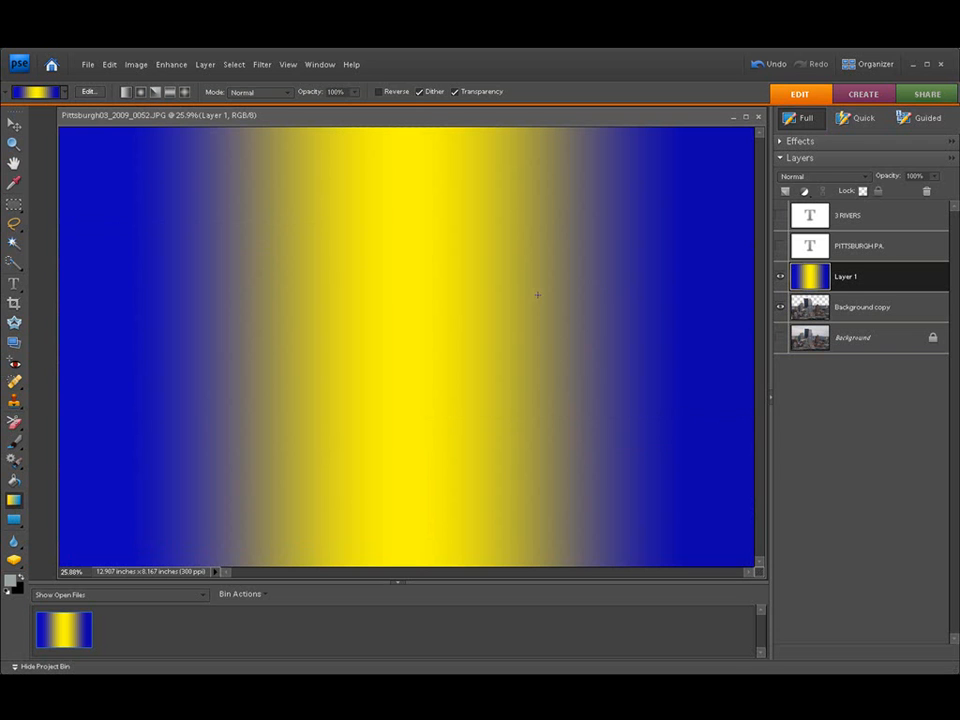
mouse_move(835, 277)
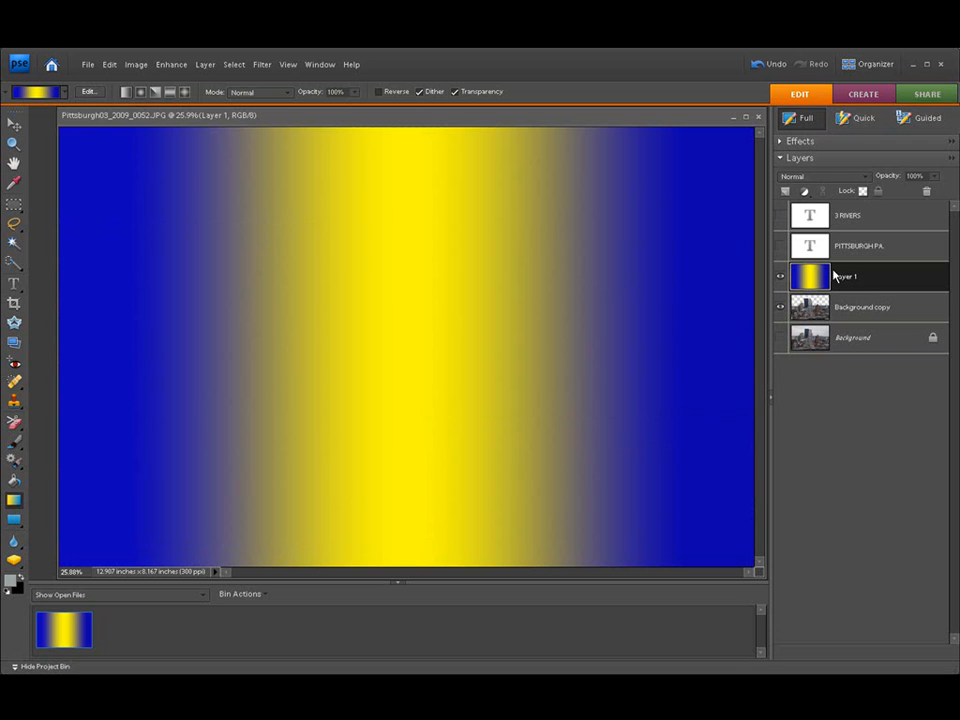
mouse_move(850, 275)
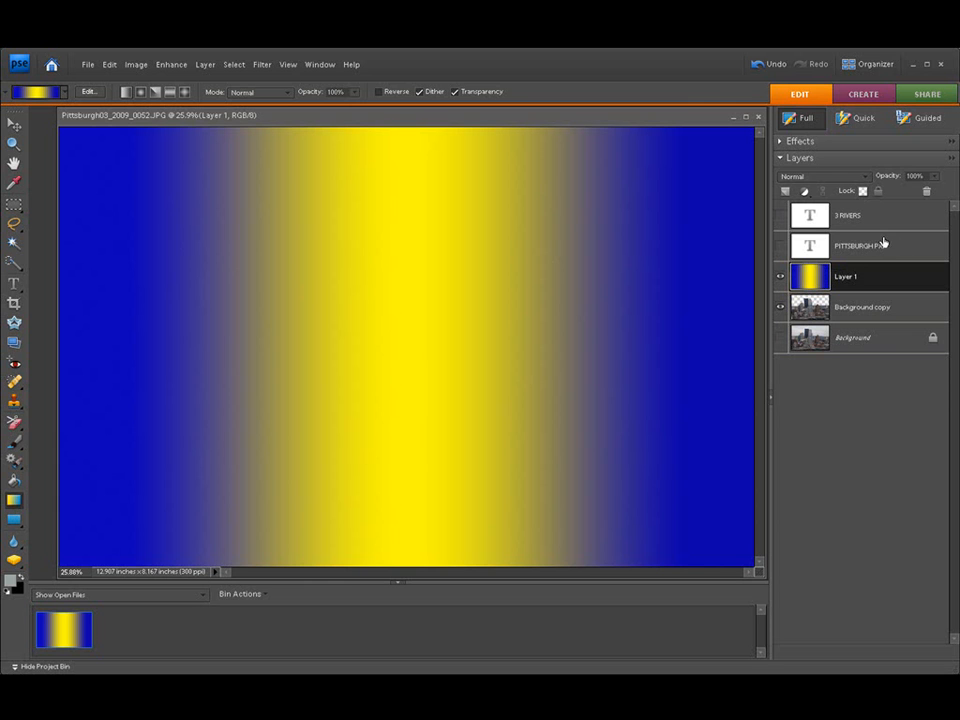
mouse_move(883, 273)
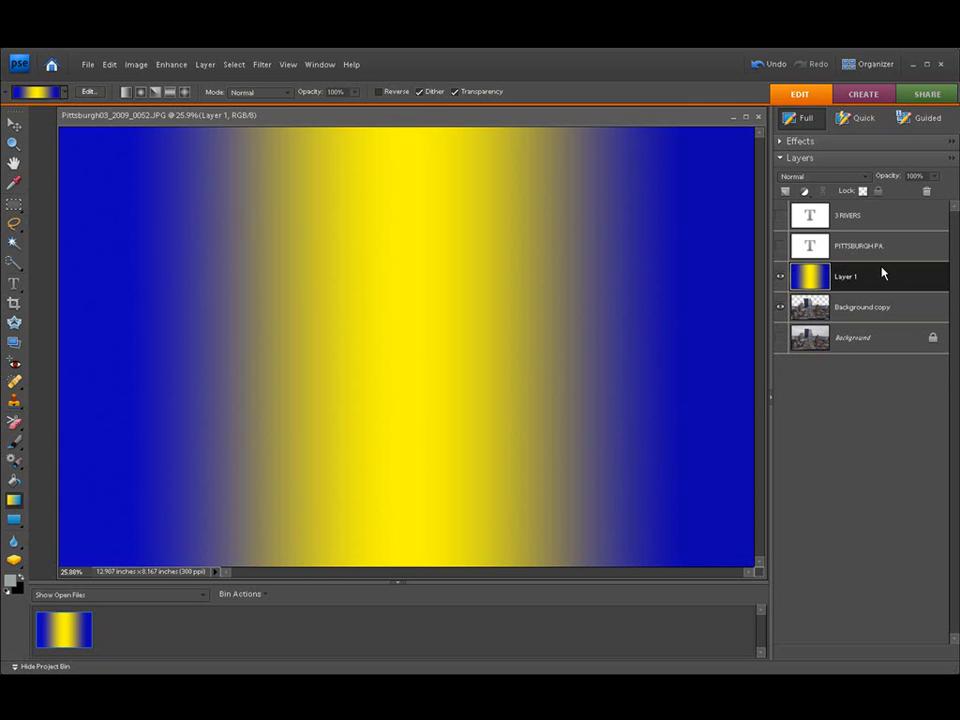
mouse_move(855, 300)
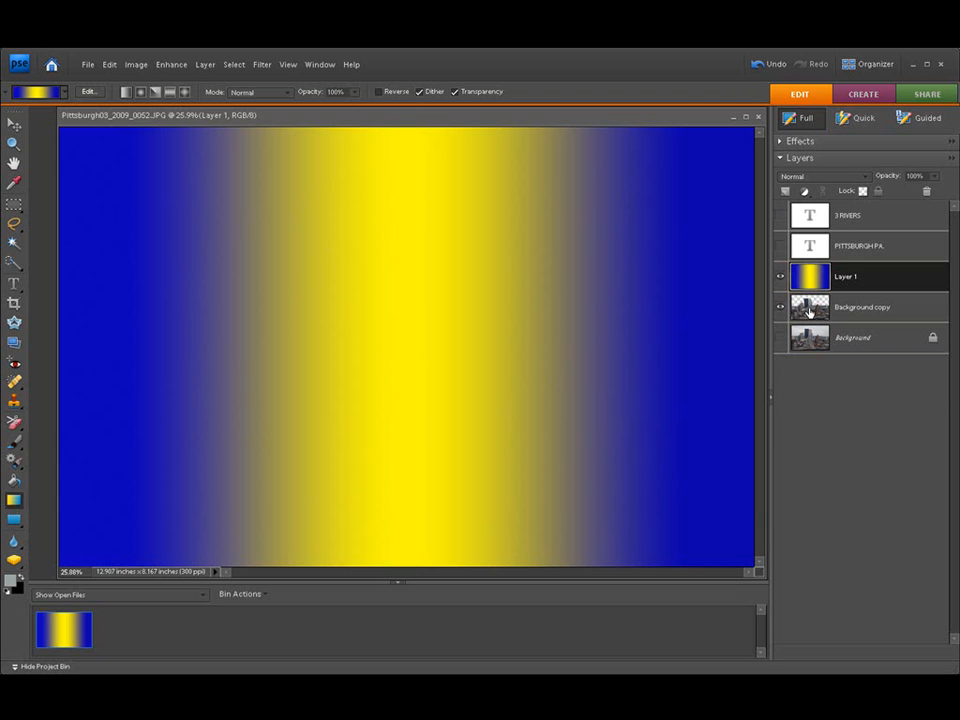
mouse_move(810, 307)
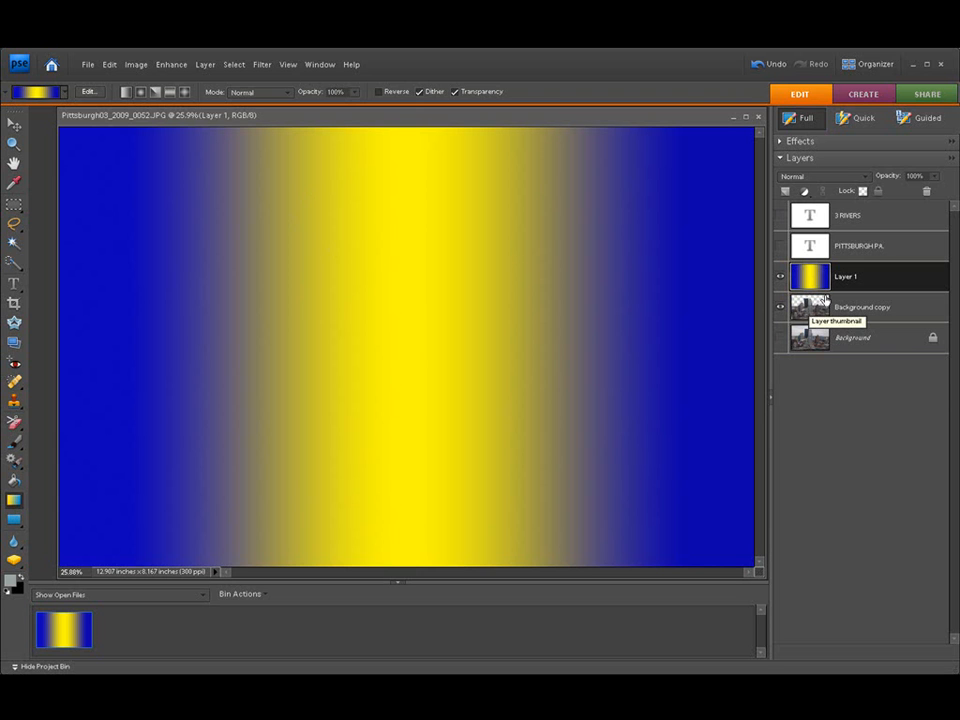
- Reorder the gradient layer beneath the Background copy skyline layer
click(862, 307)
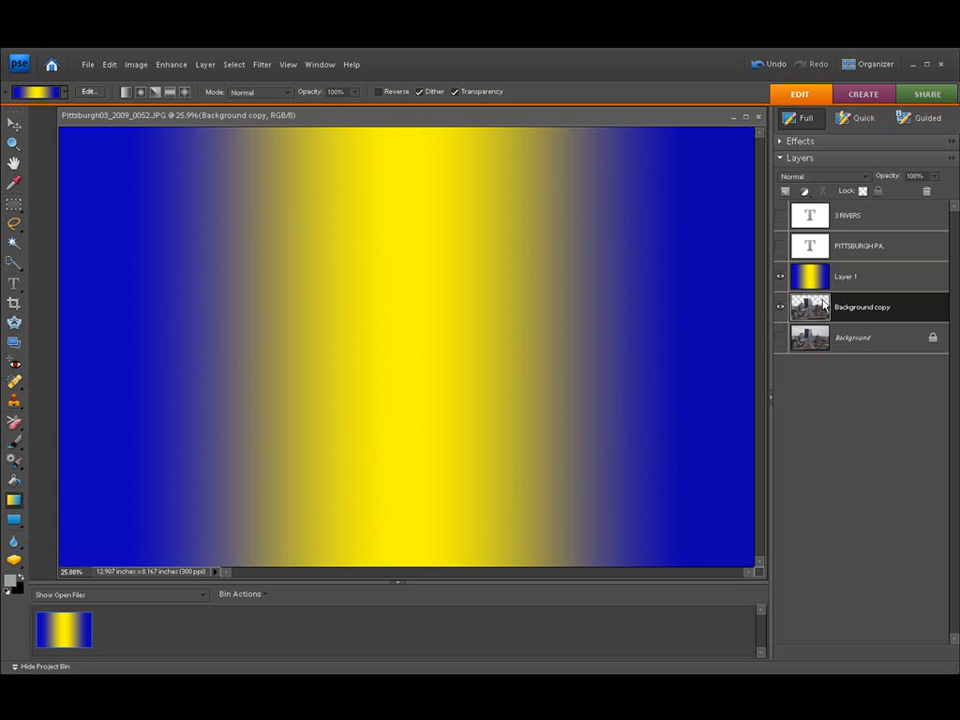
mouse_move(875, 284)
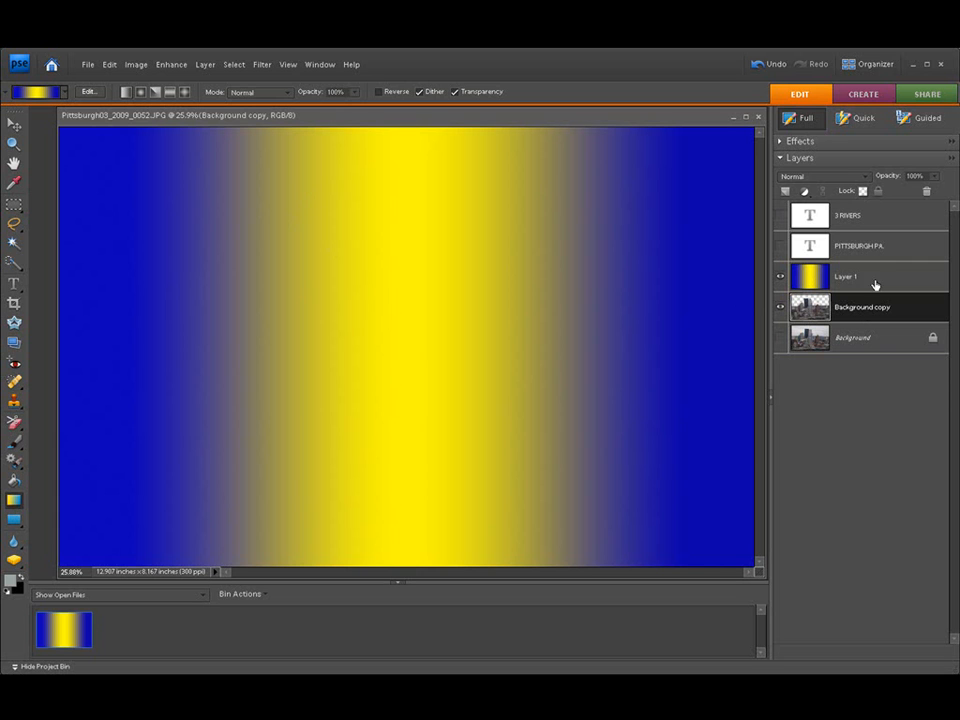
mouse_move(854, 293)
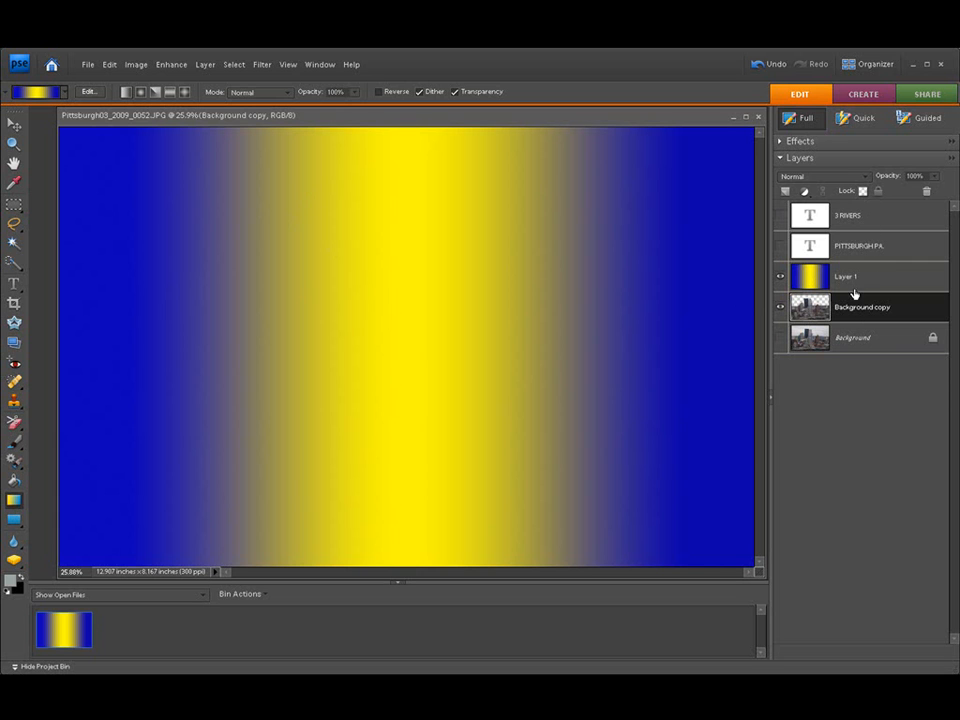
click(862, 307)
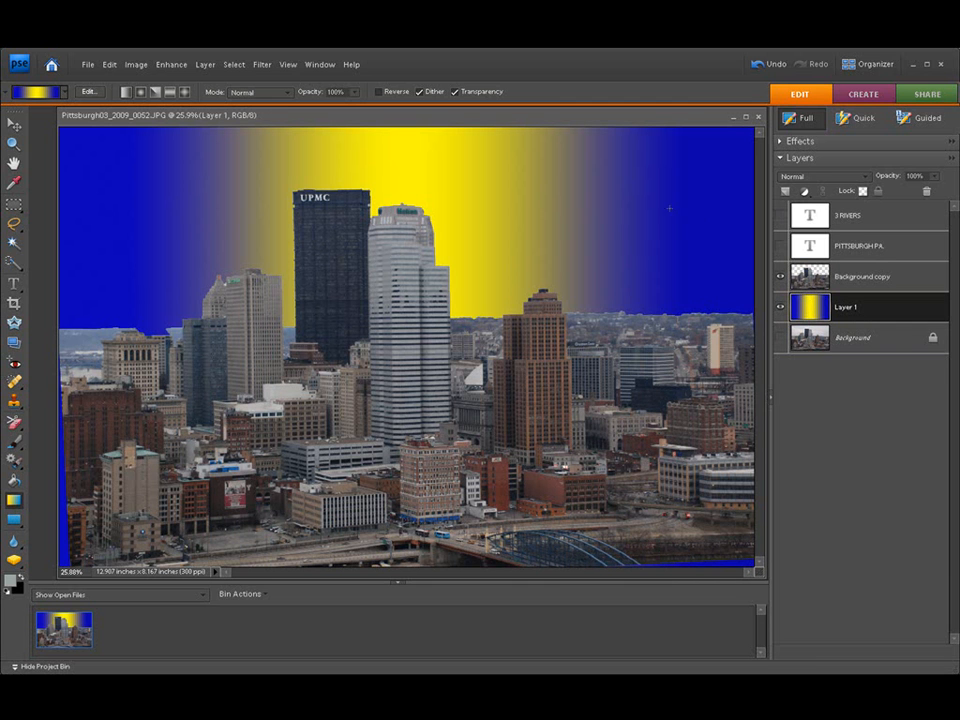
click(862, 276)
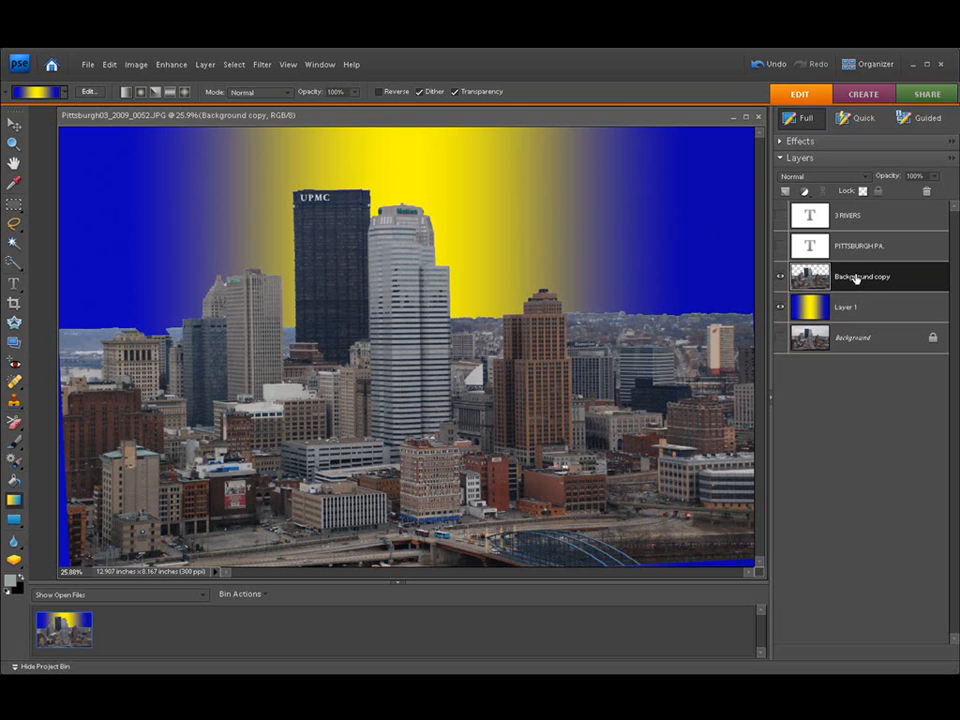
mouse_move(703, 213)
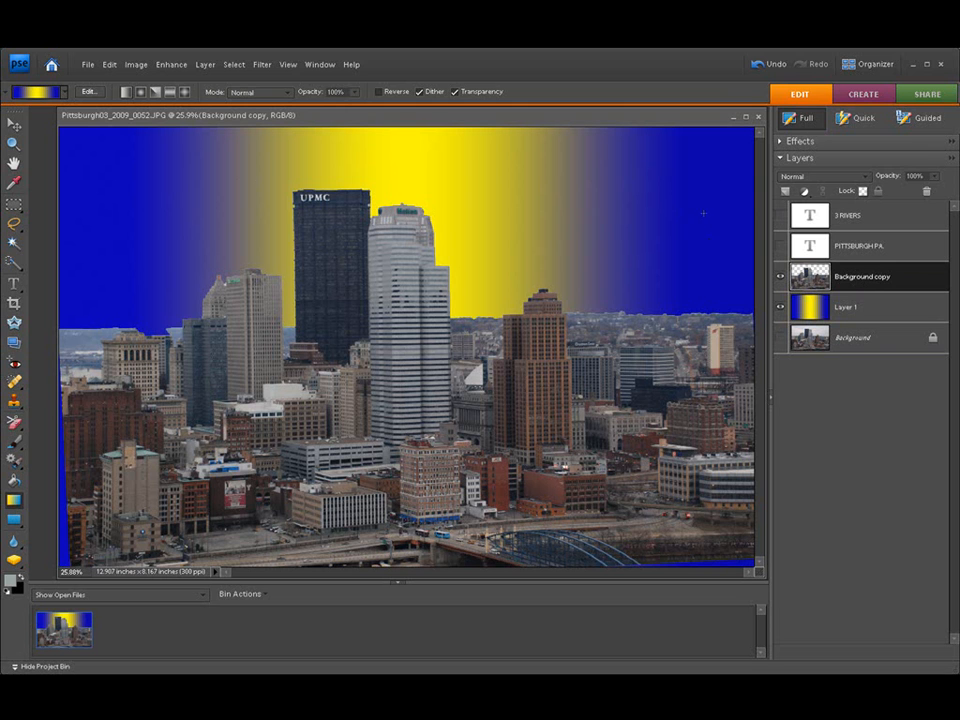
mouse_move(810, 277)
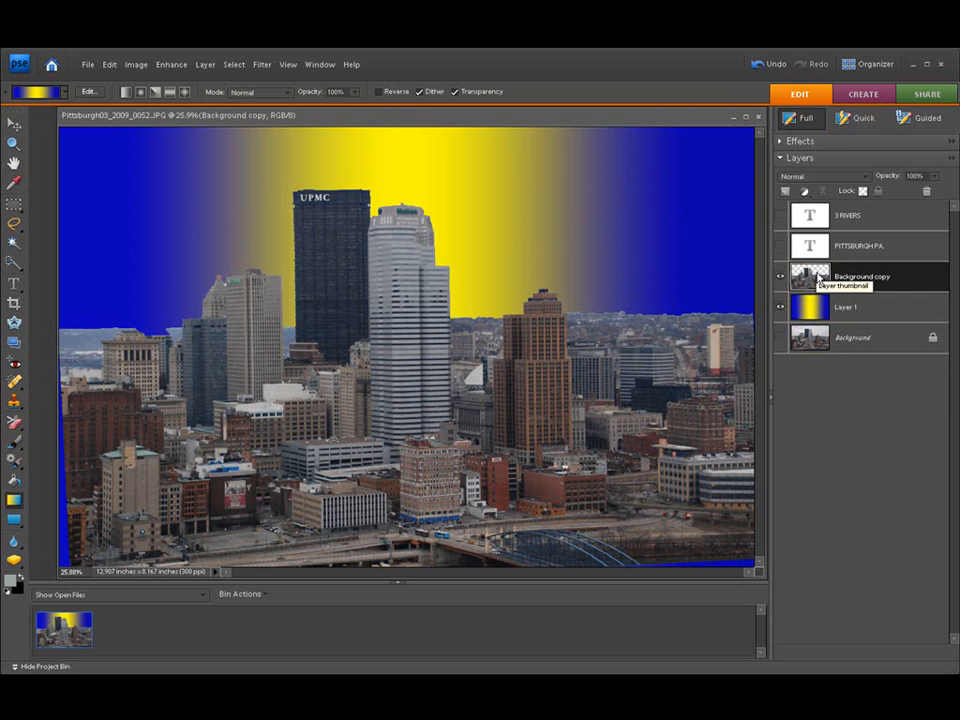
mouse_move(818, 278)
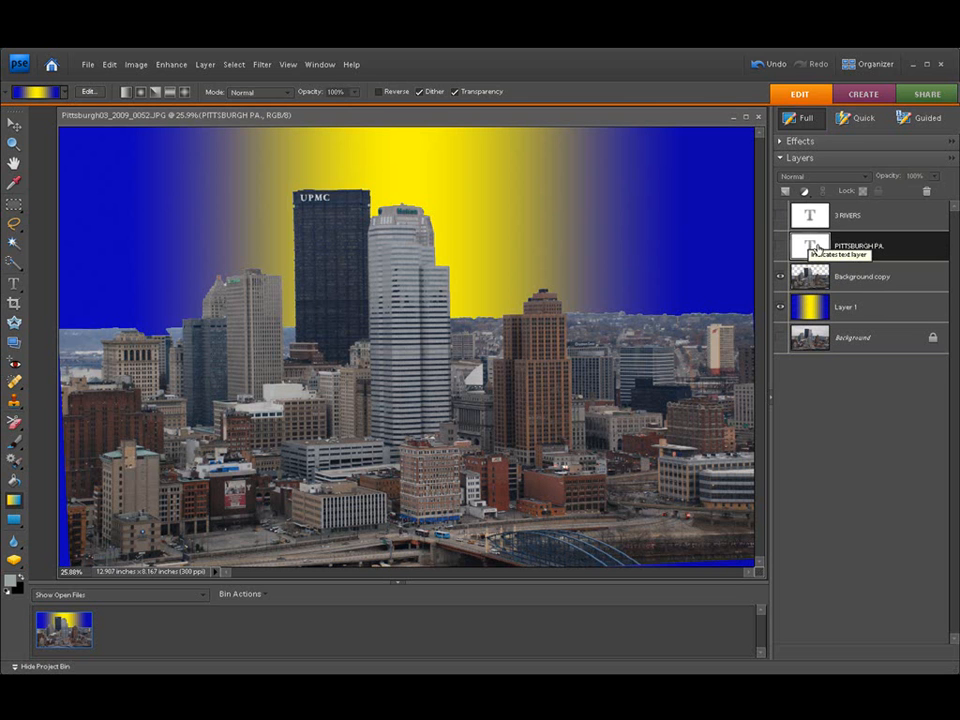
mouse_move(779, 247)
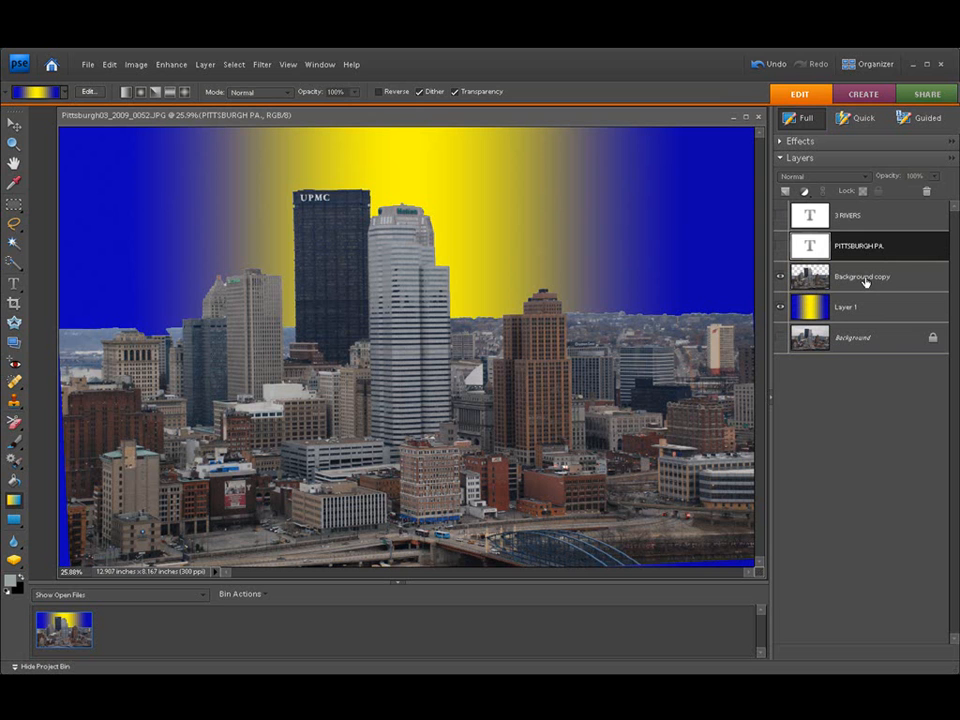
mouse_move(866, 268)
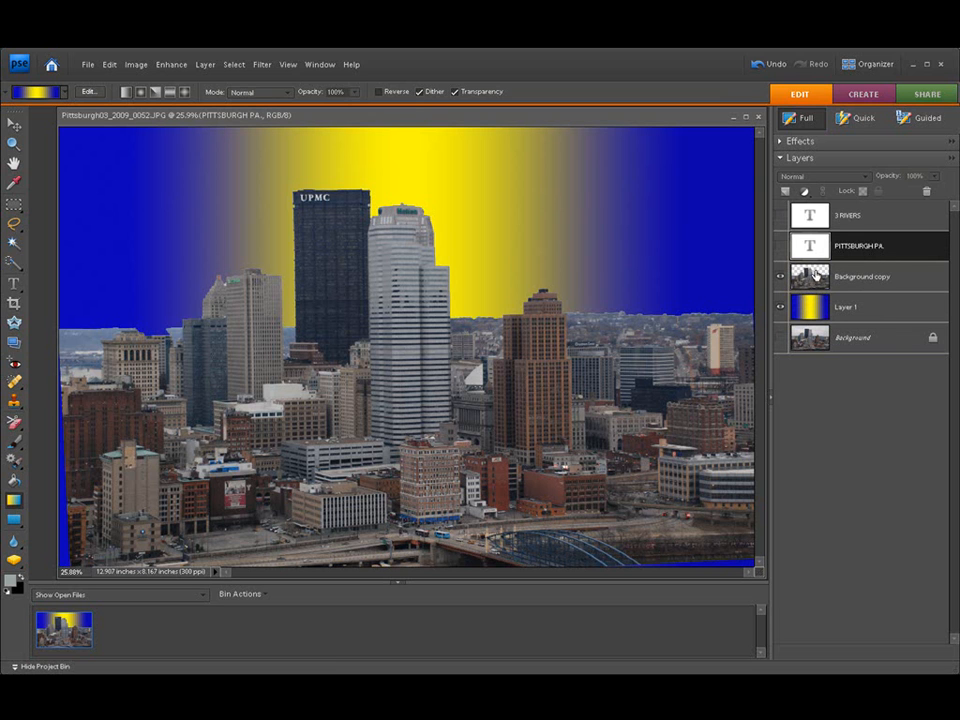
mouse_move(786, 340)
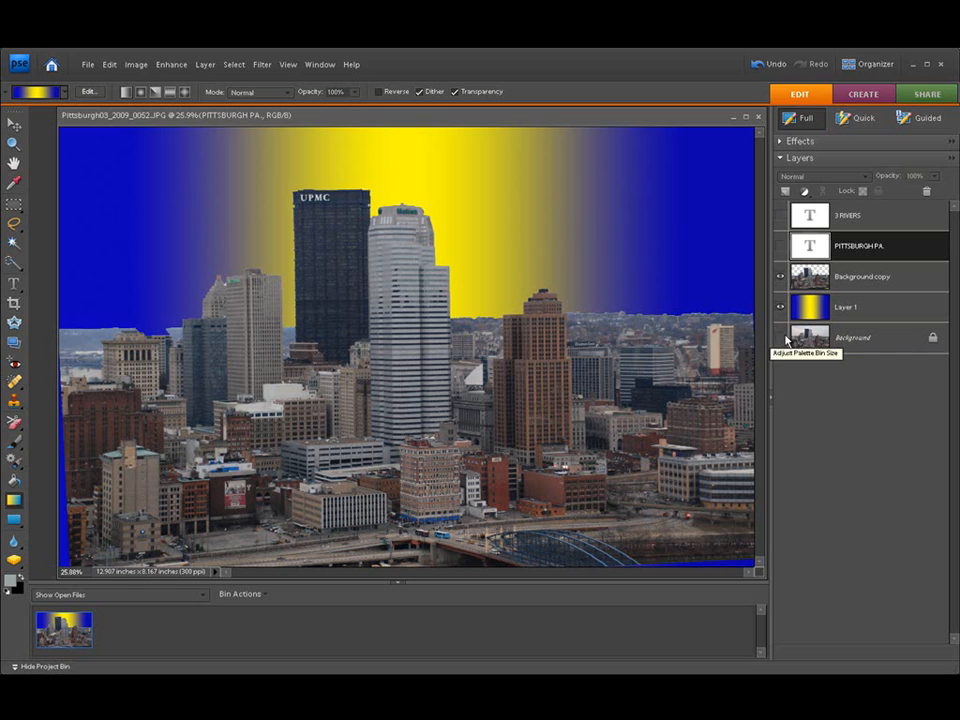
- Show the original Background photo with its grey sky for comparison
click(780, 307)
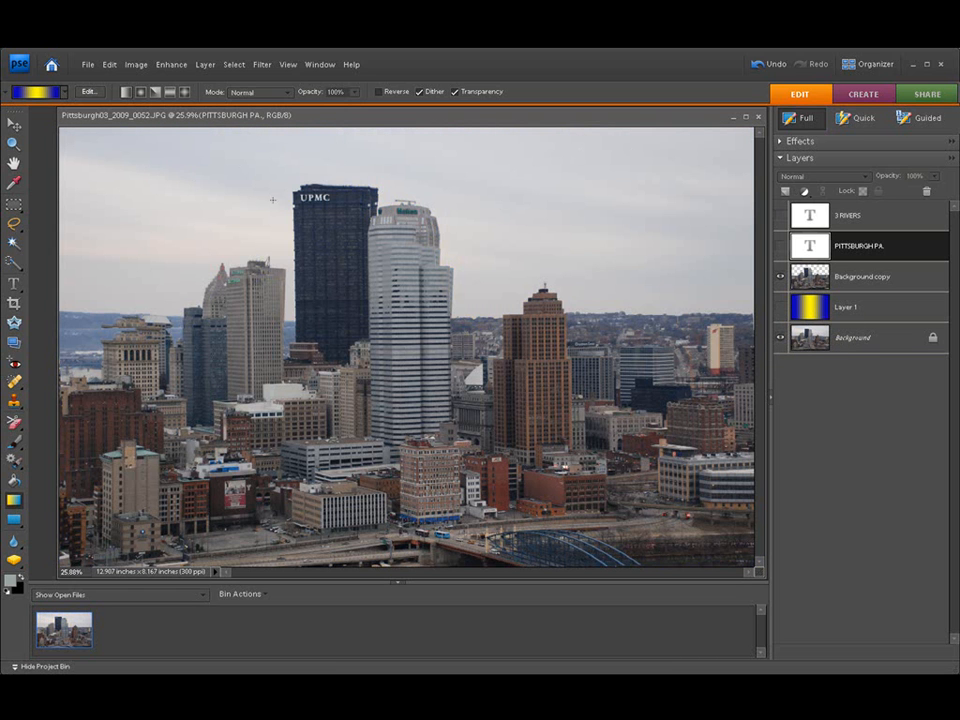
mouse_move(407, 182)
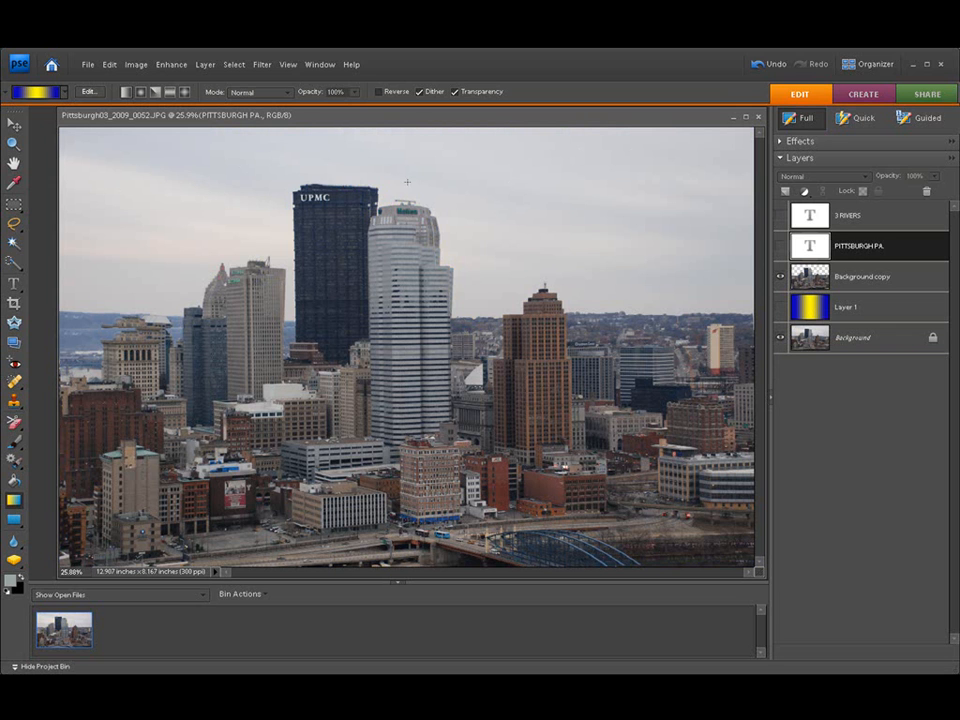
mouse_move(449, 167)
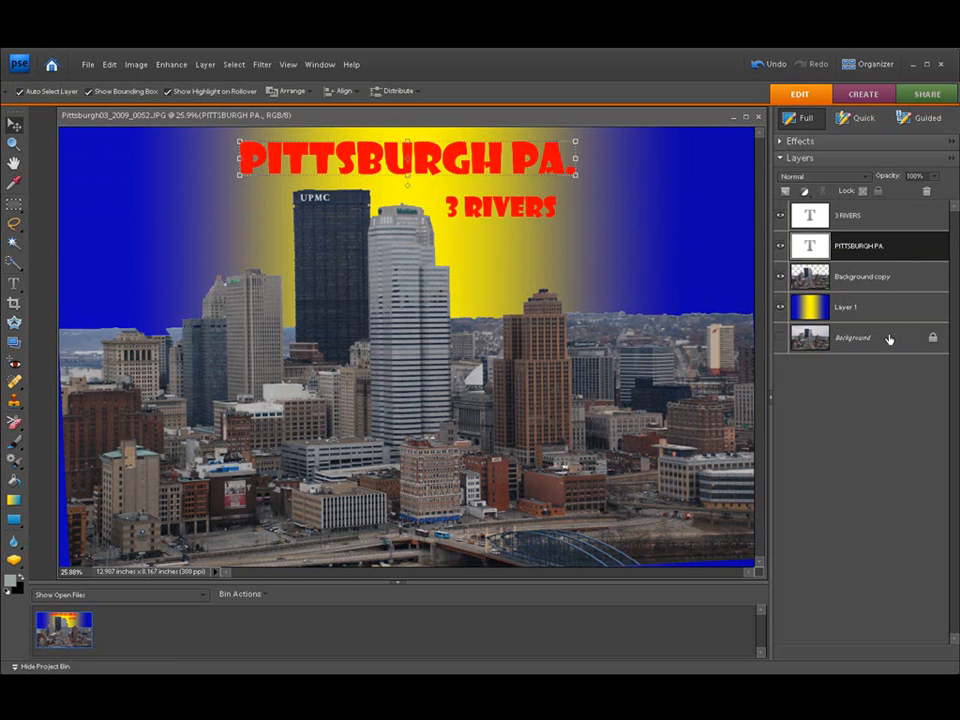
- Select Layer 1, the gradient layer, with both titles visible over the gradient sky
click(845, 307)
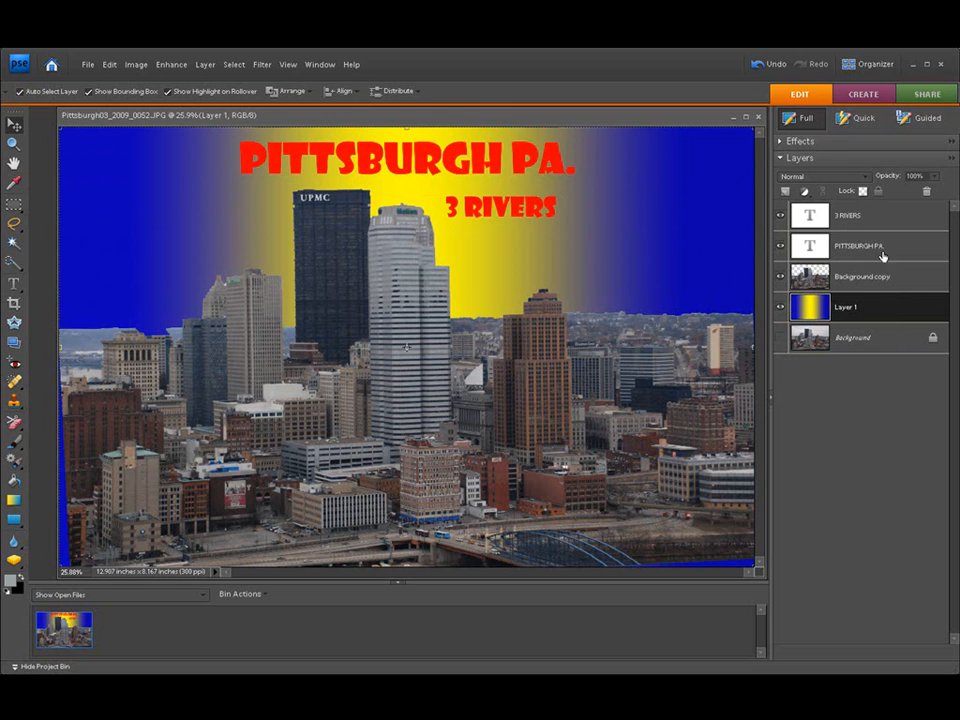
mouse_move(878, 253)
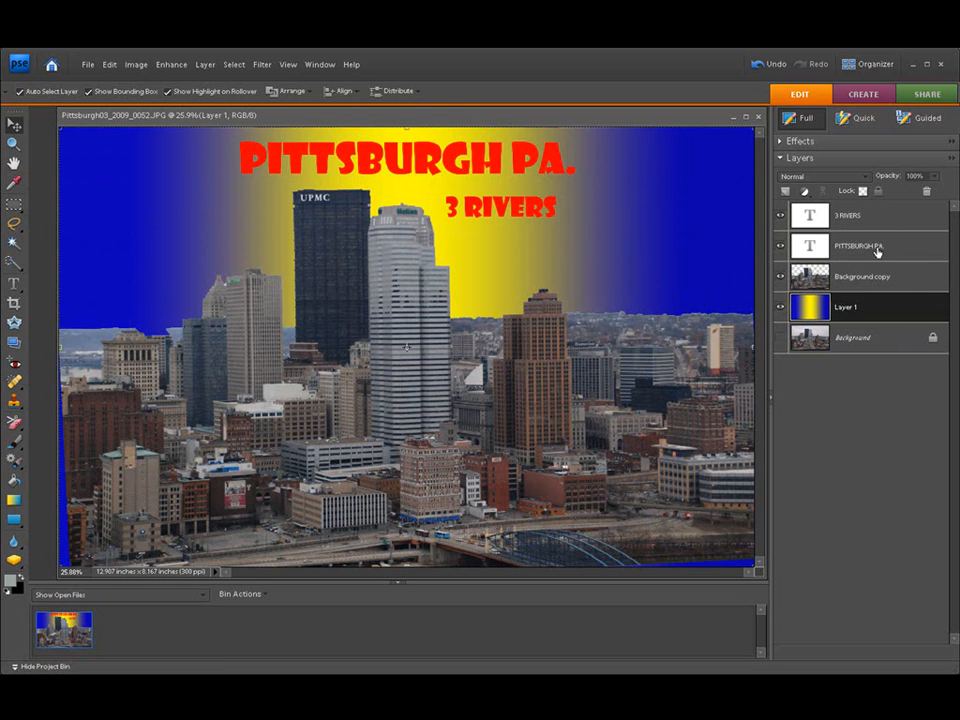